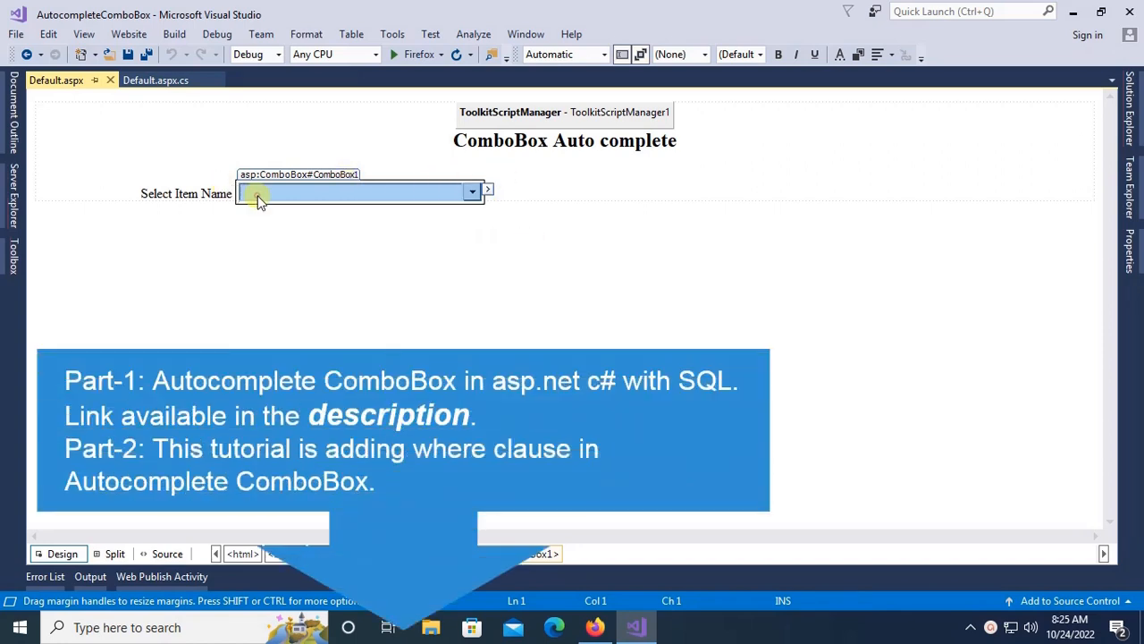
Switch Default.aspx to Split view and begin new markup above the existing label.
{"action": "left_click", "coordinate": [166, 553]}
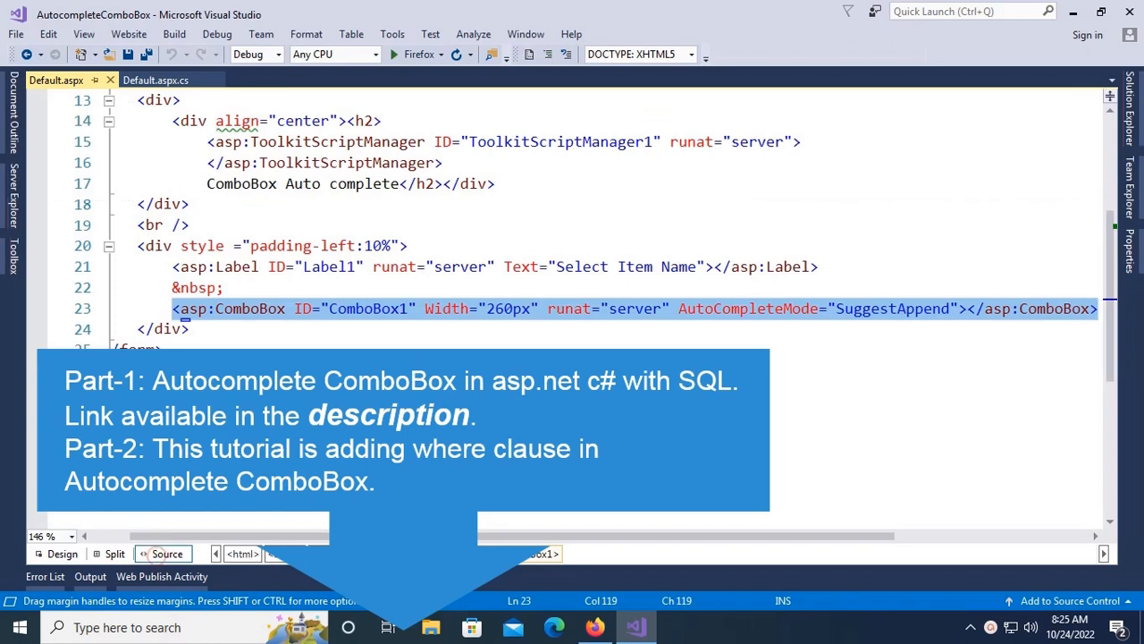
{"action": "left_click", "coordinate": [114, 554]}
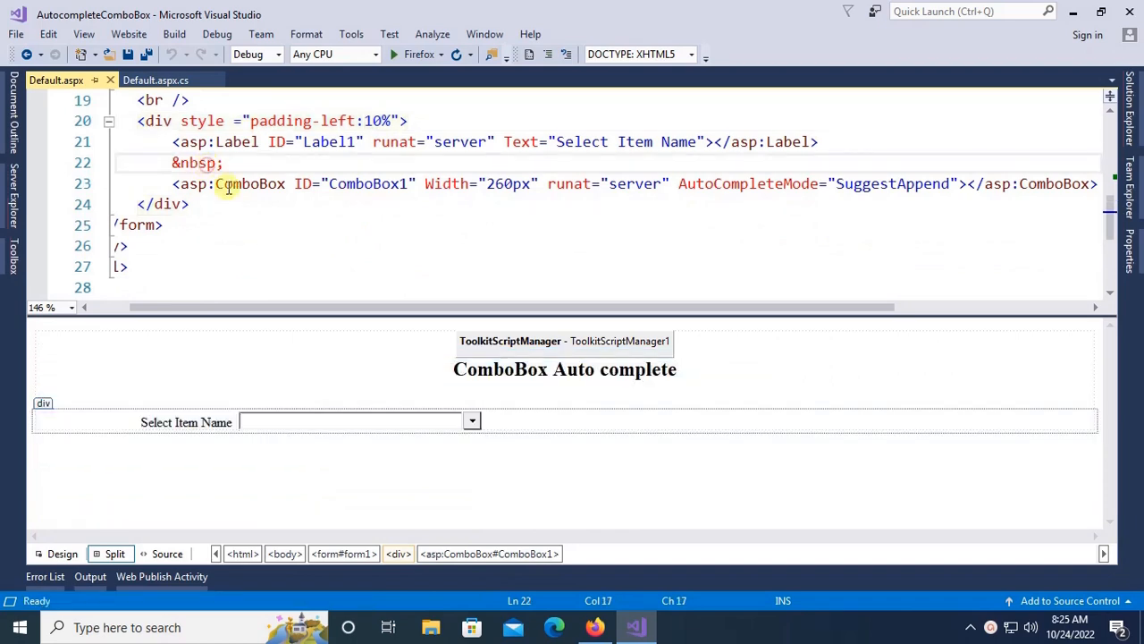
{"action": "type", "text": "<b"}
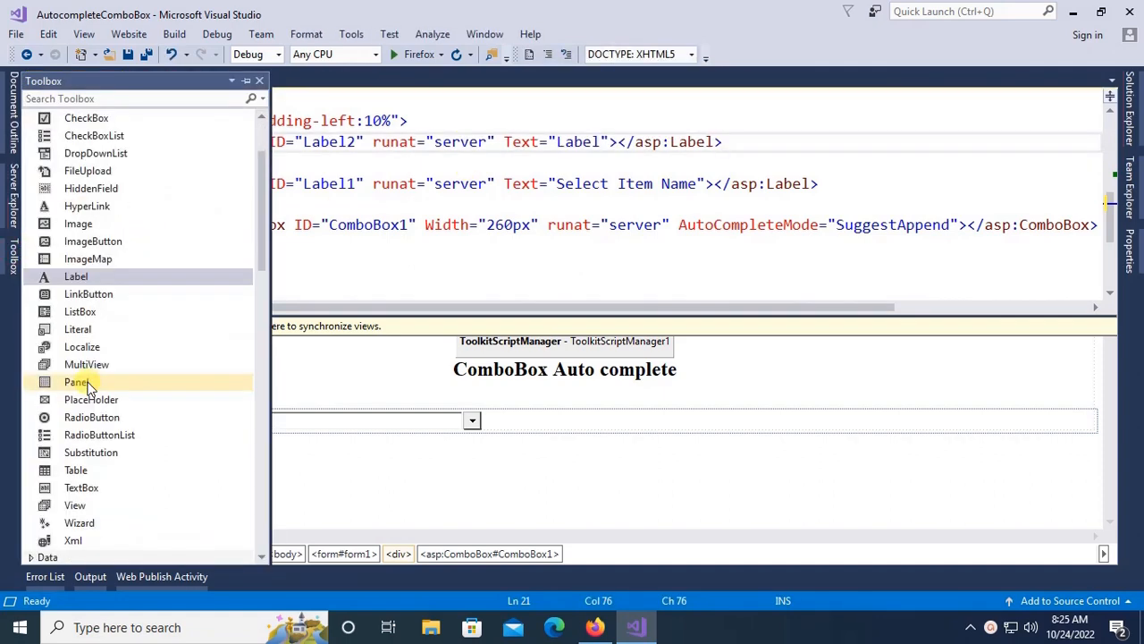
{"action": "mouse_move", "coordinate": [96, 153]}
{"action": "type", "text": "Select "}
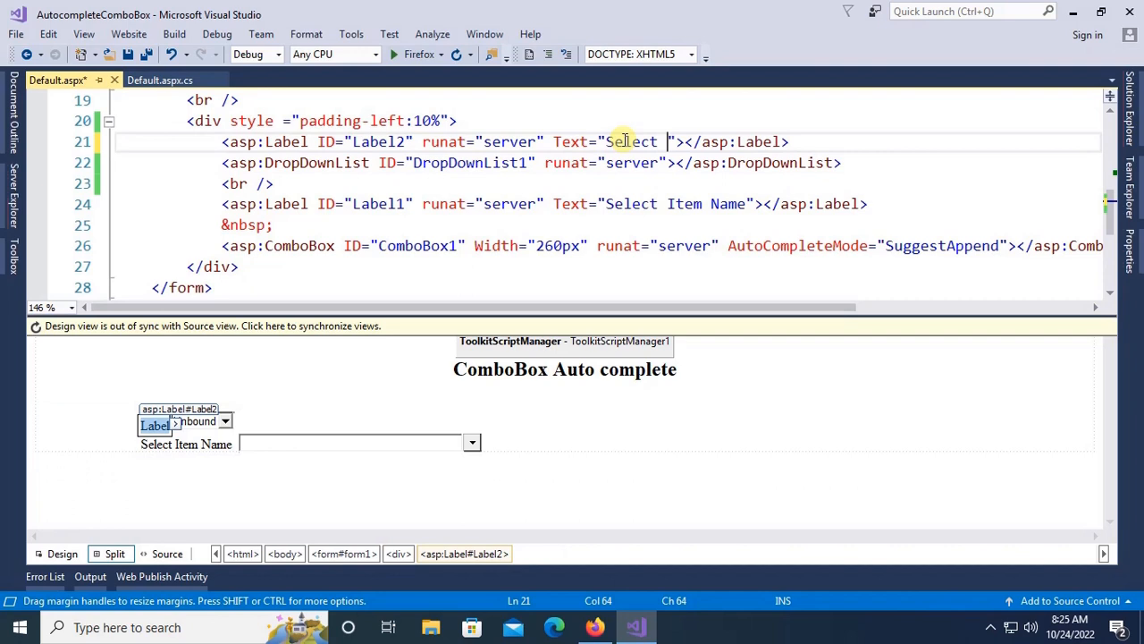
Add a 'Select Item Type' label and a DropDownList with Width="260px", then save.
{"action": "type", "text": "Item Type"}
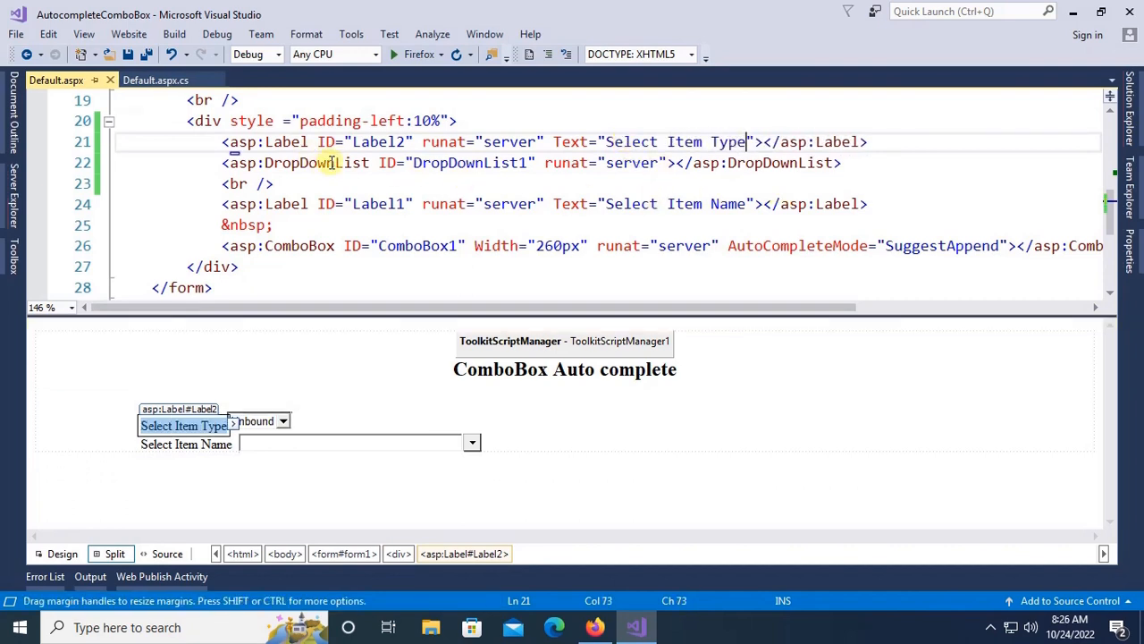
{"action": "left_click", "coordinate": [259, 420]}
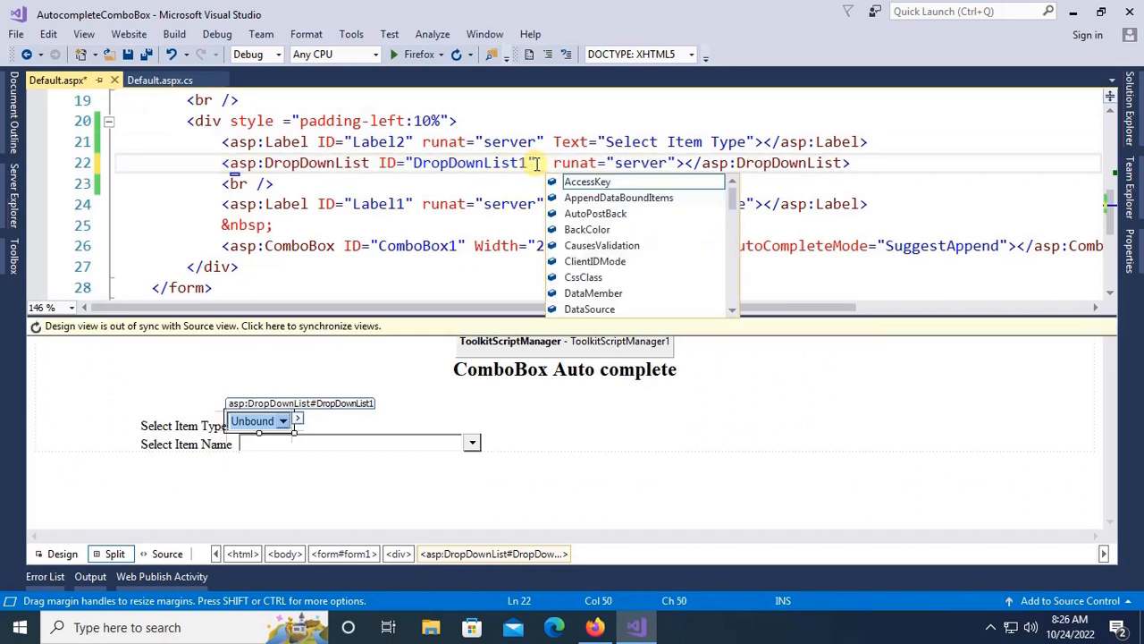
{"action": "type", "text": "Width=\"\""}
{"action": "type", "text": "&nbsp;&nbsp;&nbsp;"}
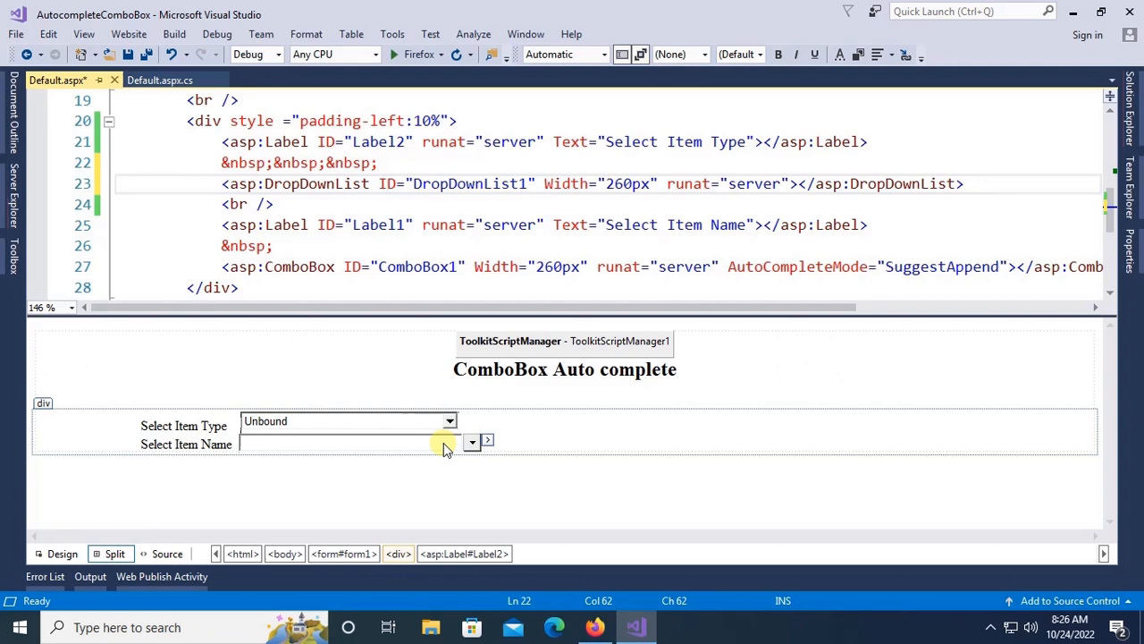
{"action": "key", "text": "ctrl+s"}
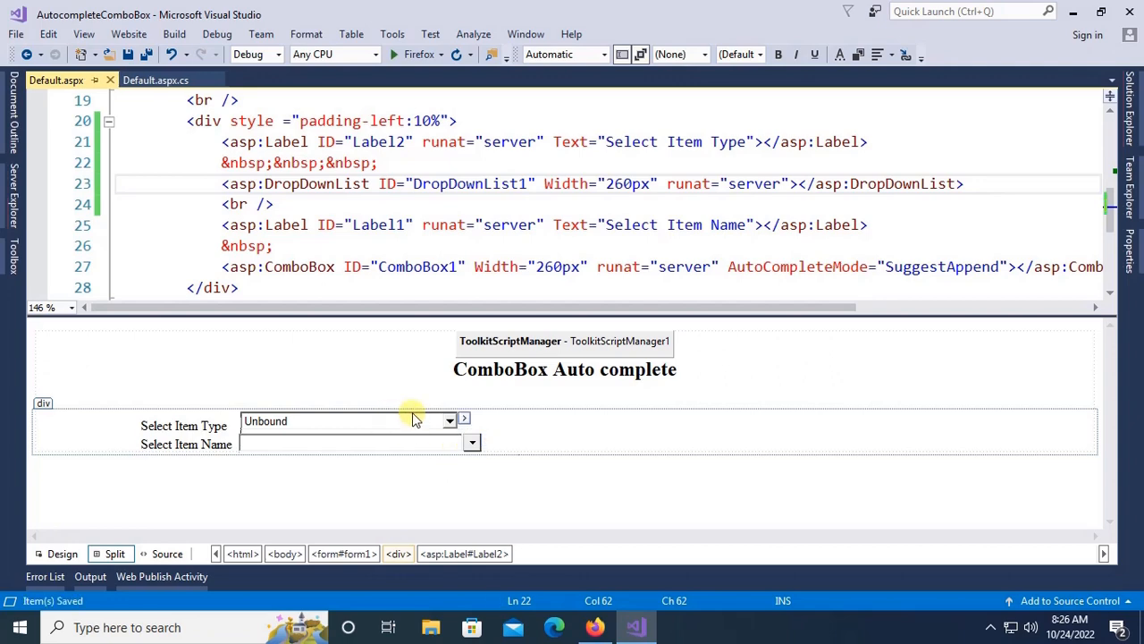
In Edit Items, add a blank entry and an Accessories entry to the drop-down.
{"action": "left_click", "coordinate": [463, 420]}
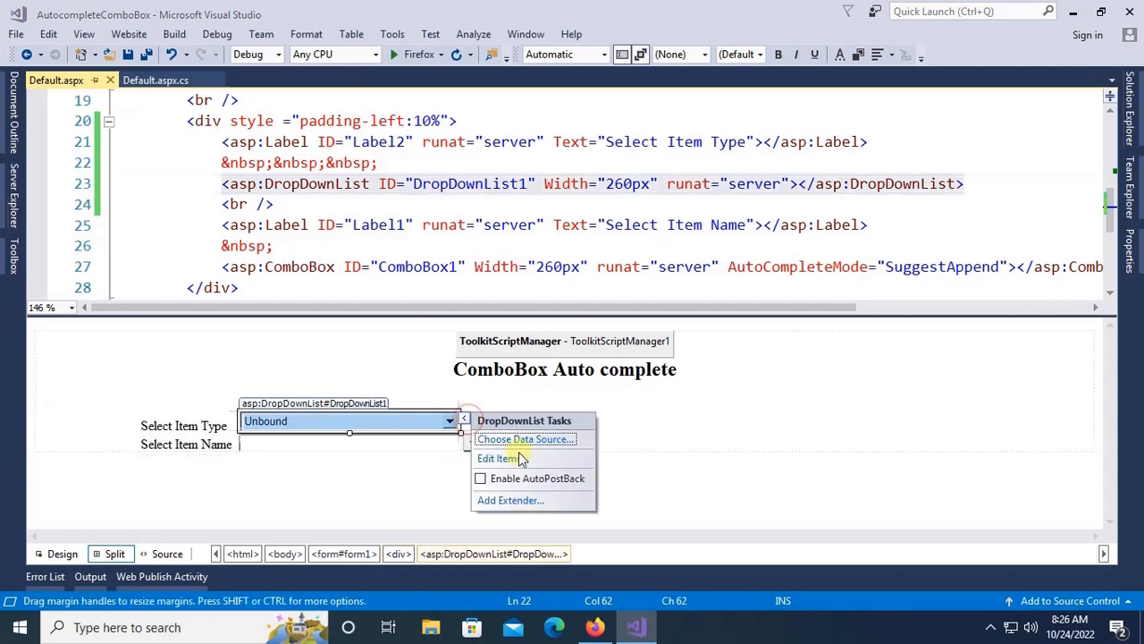
{"action": "left_click", "coordinate": [496, 458]}
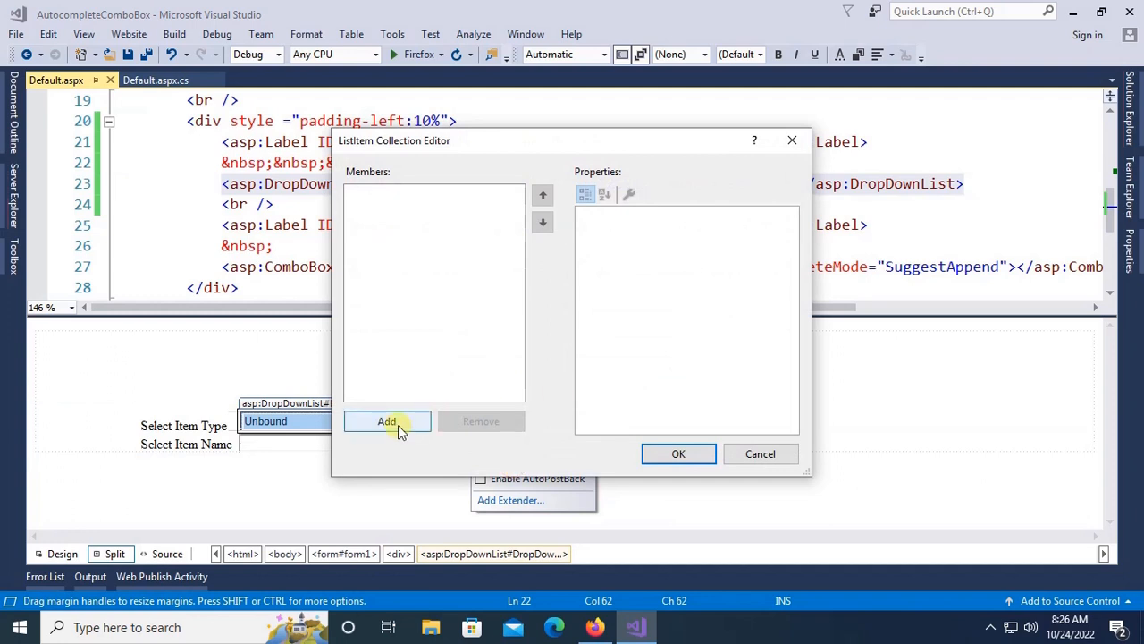
{"action": "left_click", "coordinate": [386, 421]}
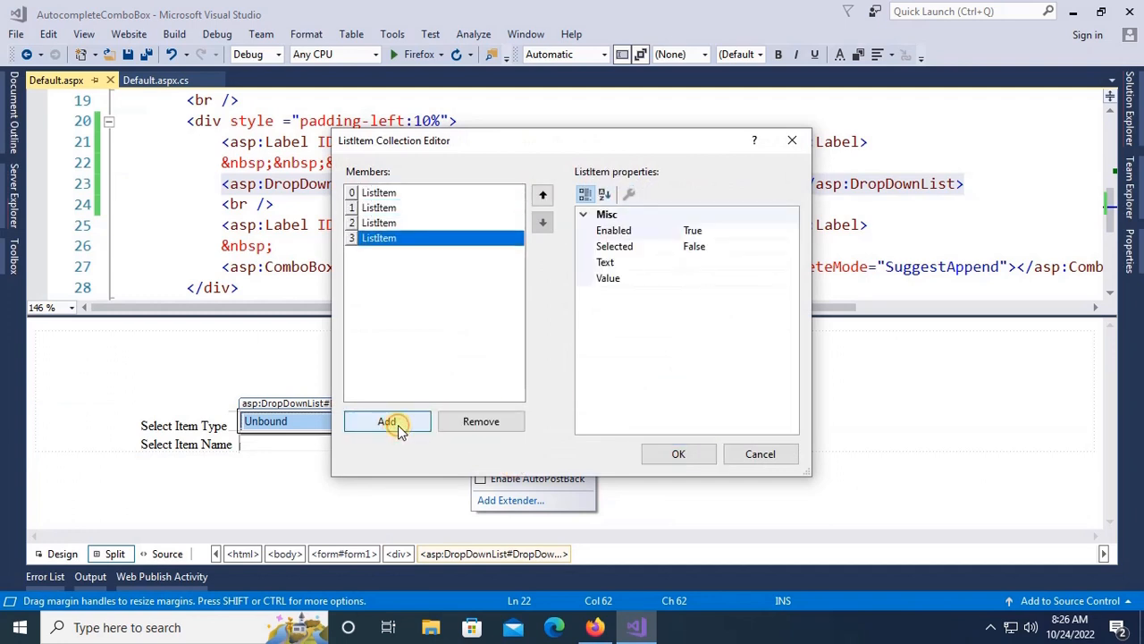
{"action": "left_click", "coordinate": [379, 193]}
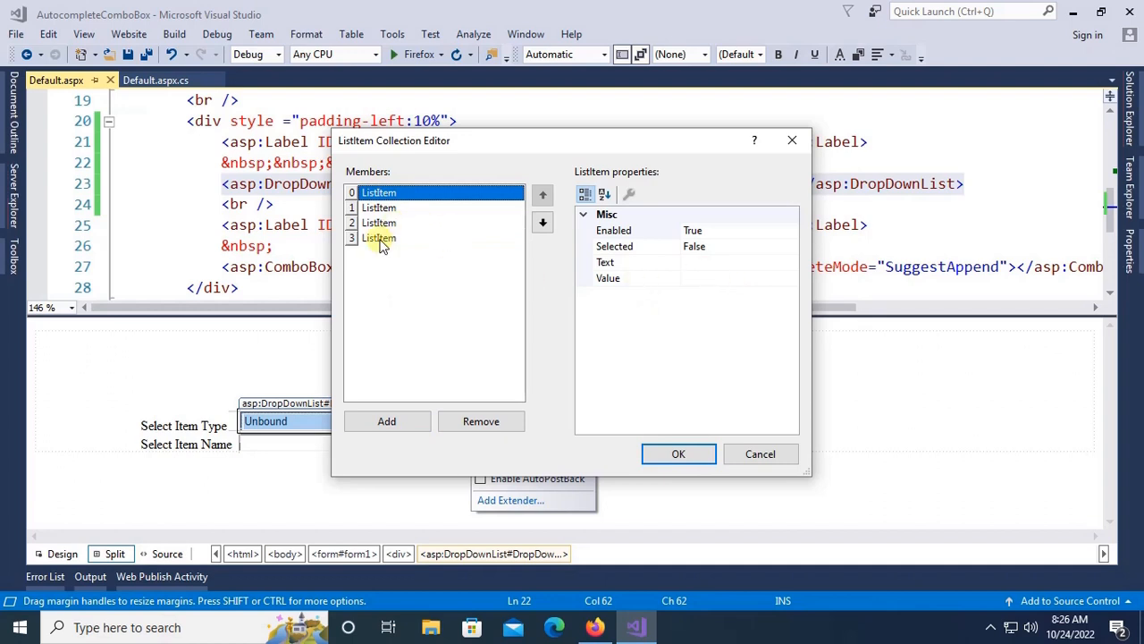
{"action": "left_click", "coordinate": [379, 207]}
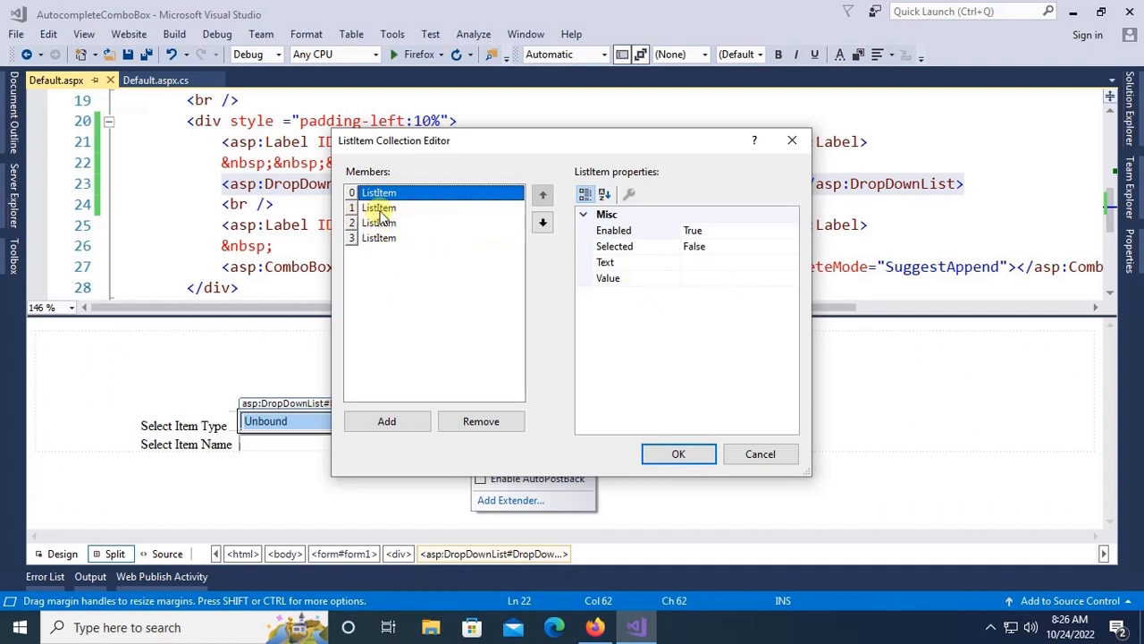
{"action": "left_click", "coordinate": [379, 207]}
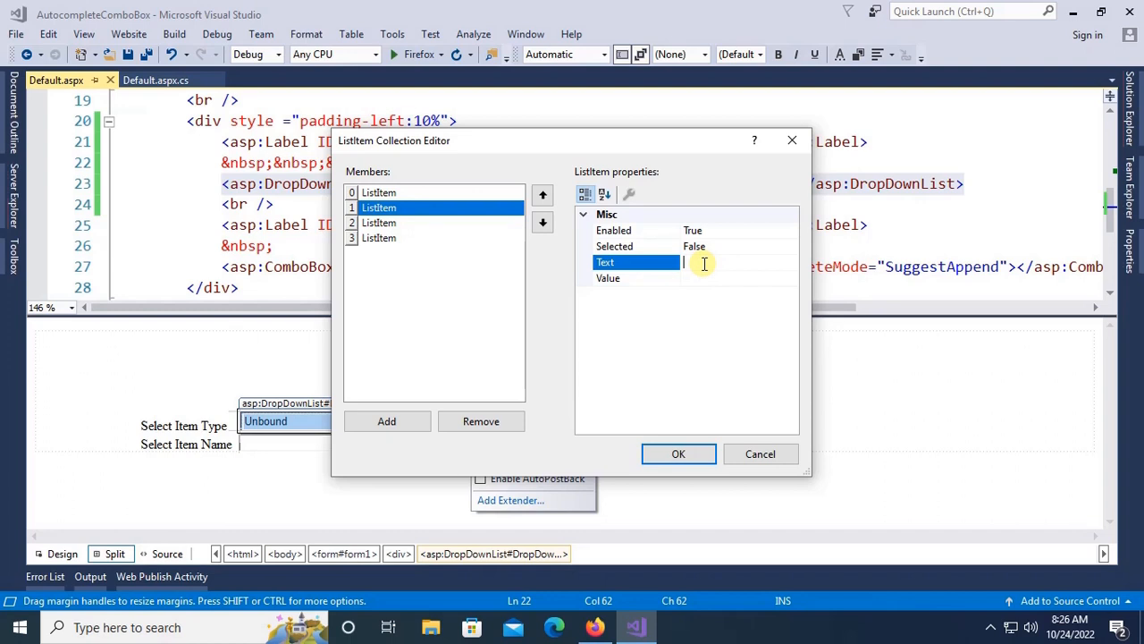
{"action": "type", "text": "Accessories"}
{"action": "type", "text": "Chemicals"}
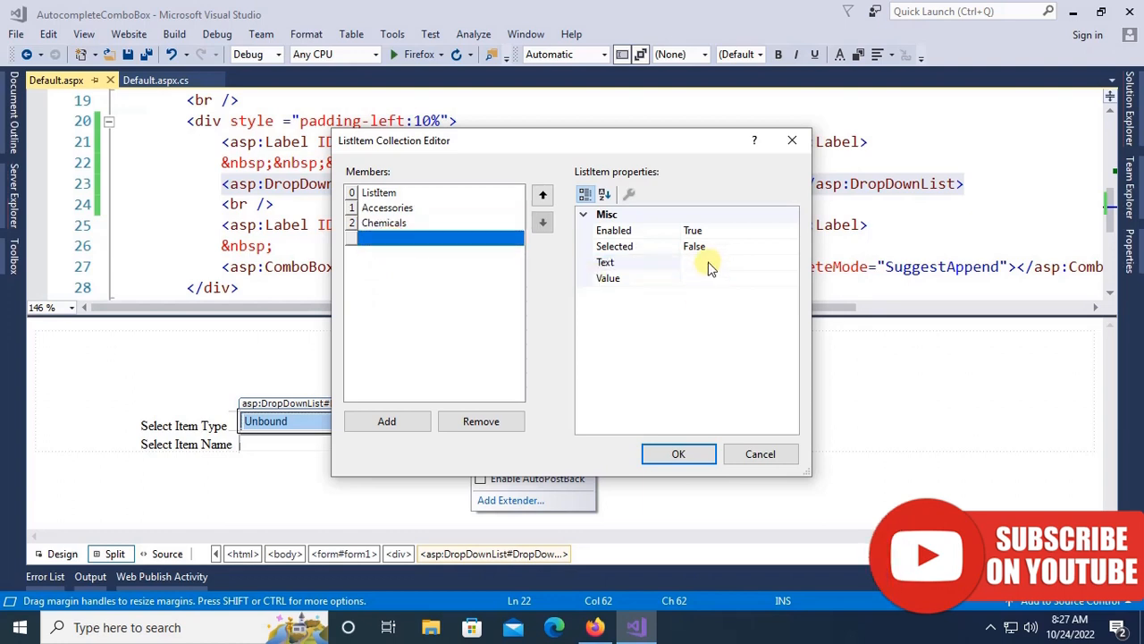
Add the remaining entries through Yarn and confirm the drop-down's item list.
{"action": "left_click", "coordinate": [386, 422]}
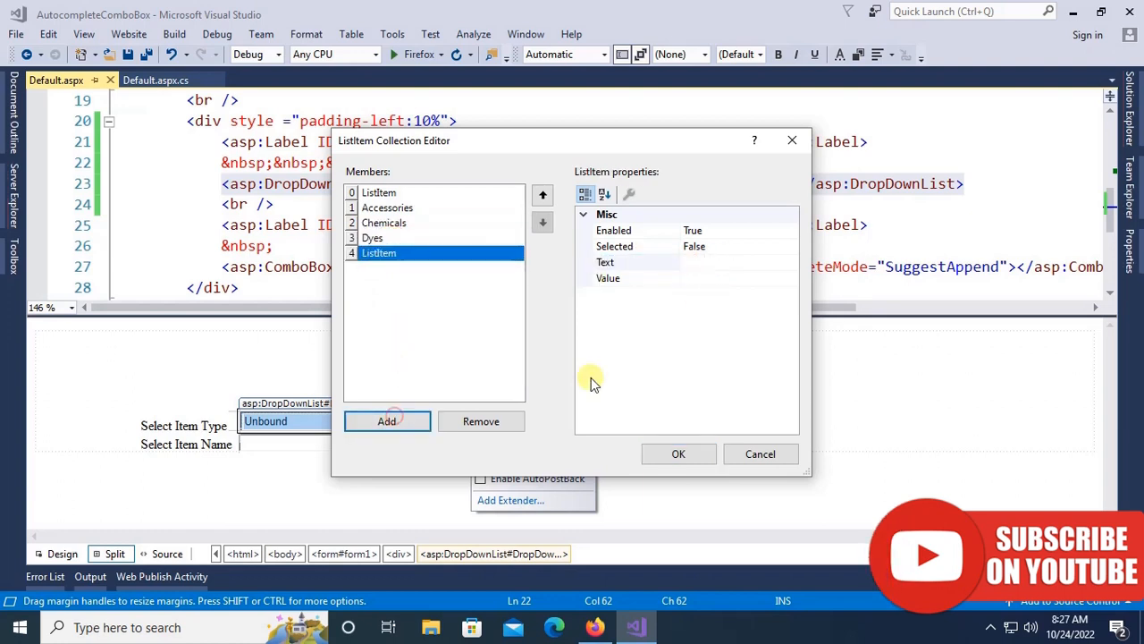
{"action": "type", "text": "Yarn"}
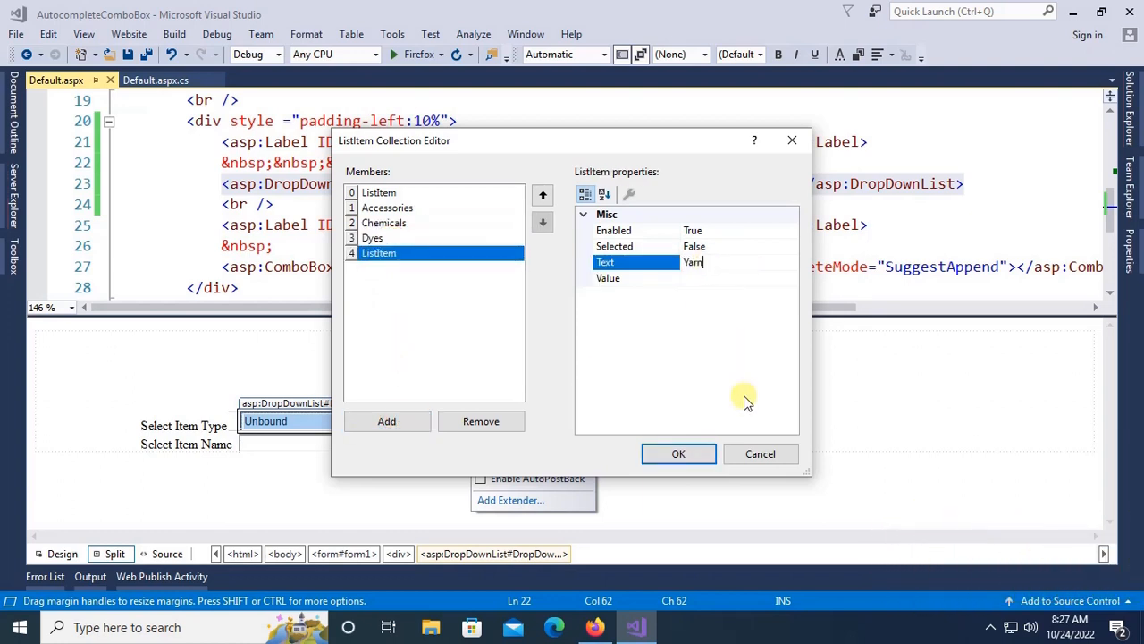
{"action": "left_click", "coordinate": [677, 454]}
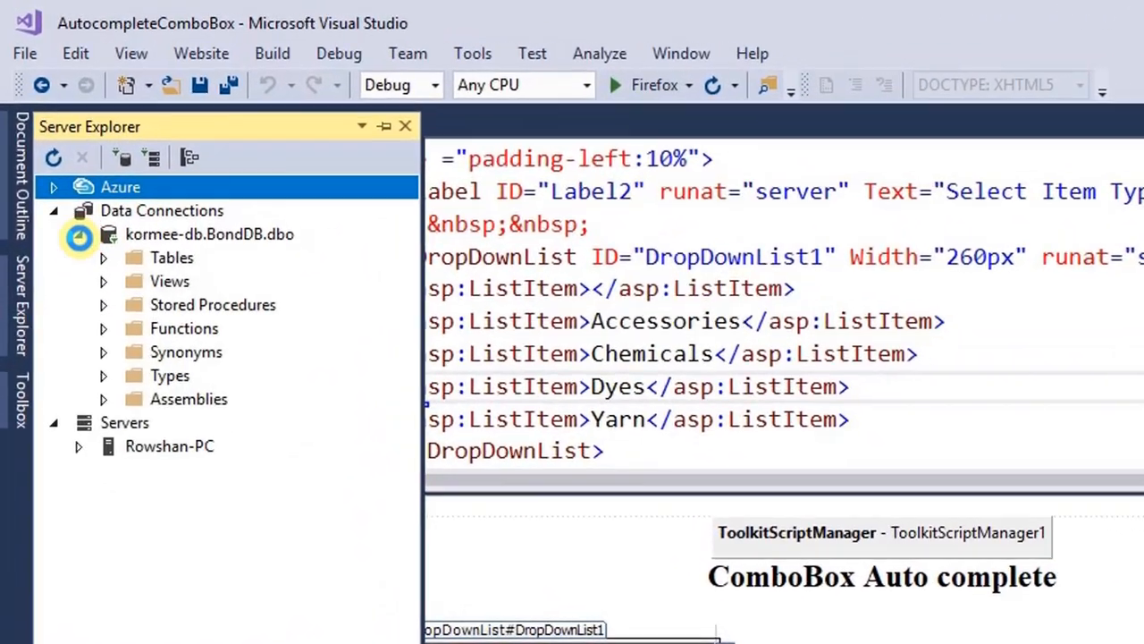
Expand the database tables and show the ItemInfo table's data.
{"action": "left_click", "coordinate": [103, 258]}
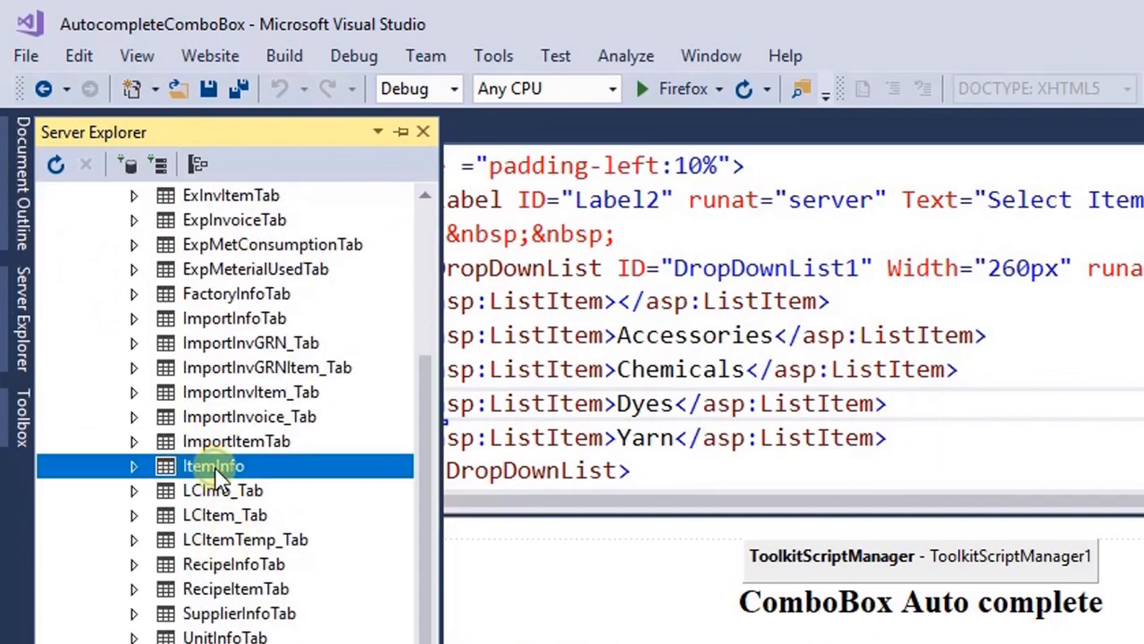
{"action": "right_click", "coordinate": [213, 465]}
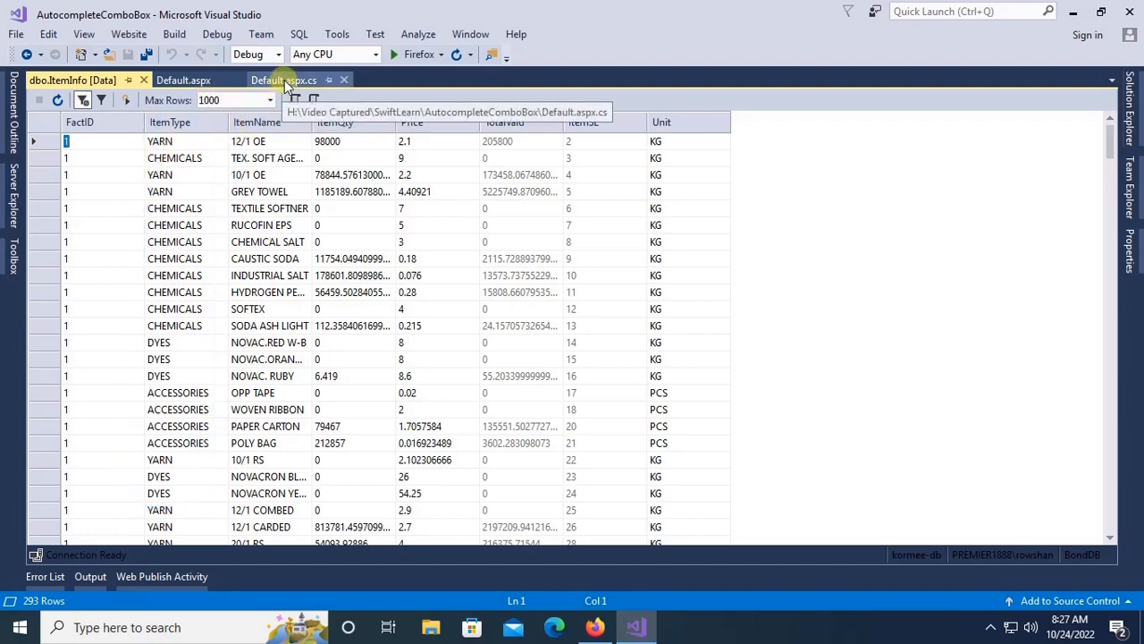
In Design view, enable AutoPostBack on the Item Type drop-down list.
{"action": "left_click", "coordinate": [184, 80]}
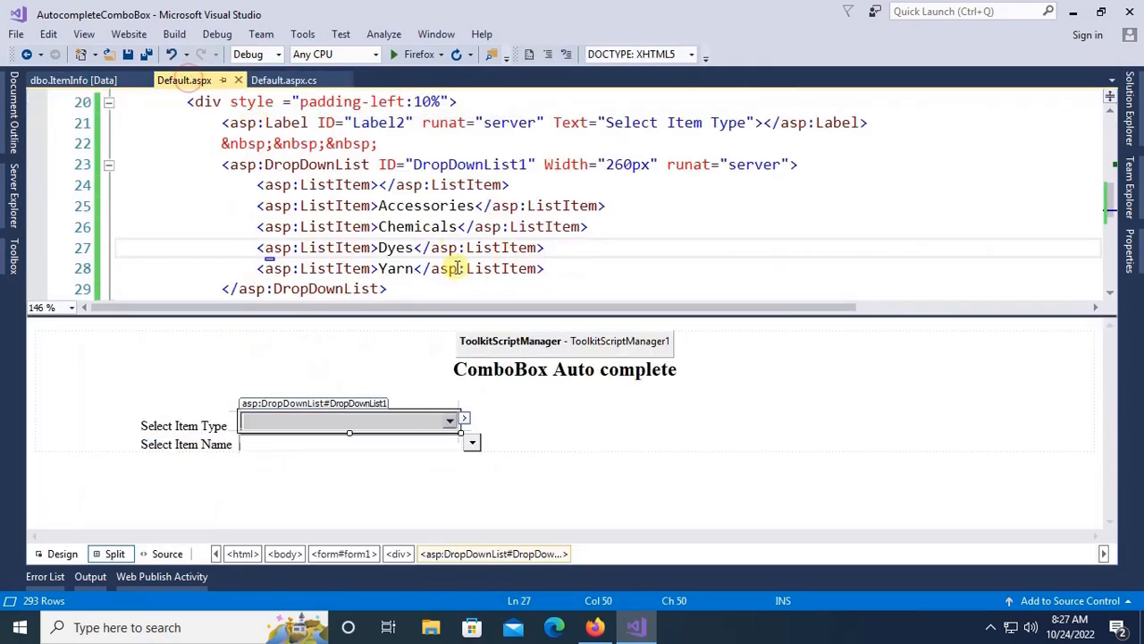
{"action": "left_click", "coordinate": [62, 553]}
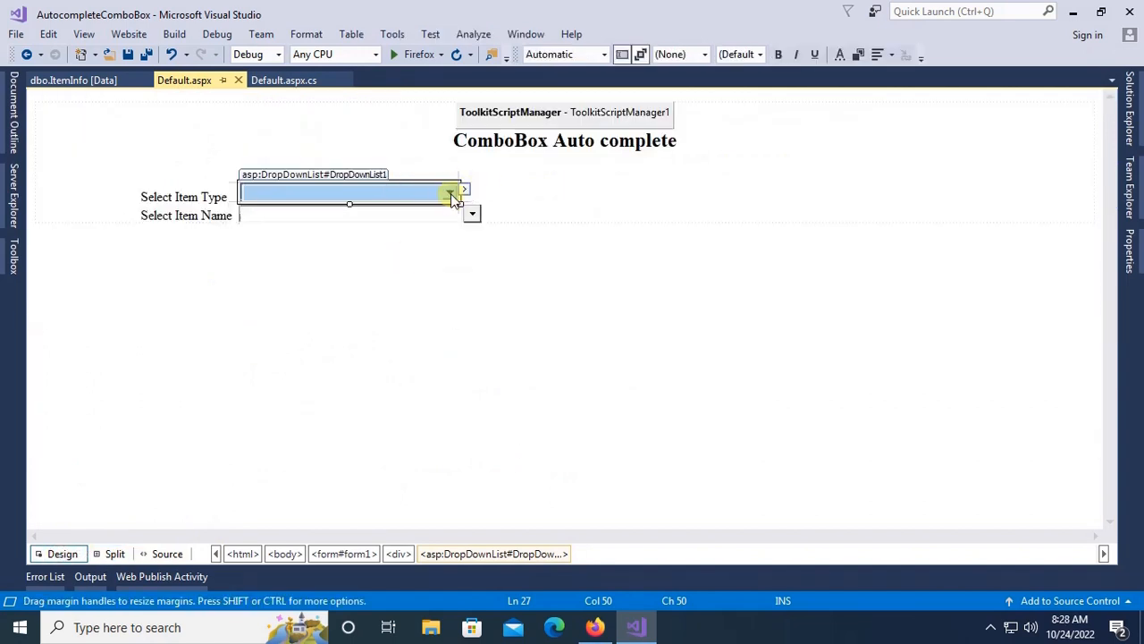
{"action": "left_click", "coordinate": [461, 189]}
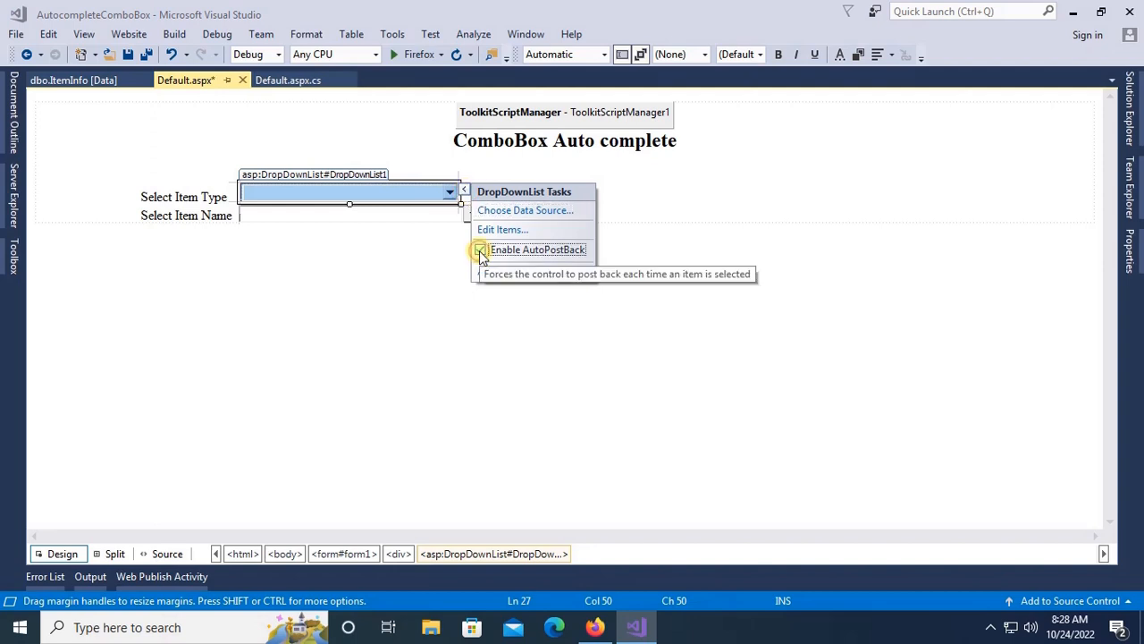
{"action": "left_click", "coordinate": [481, 250]}
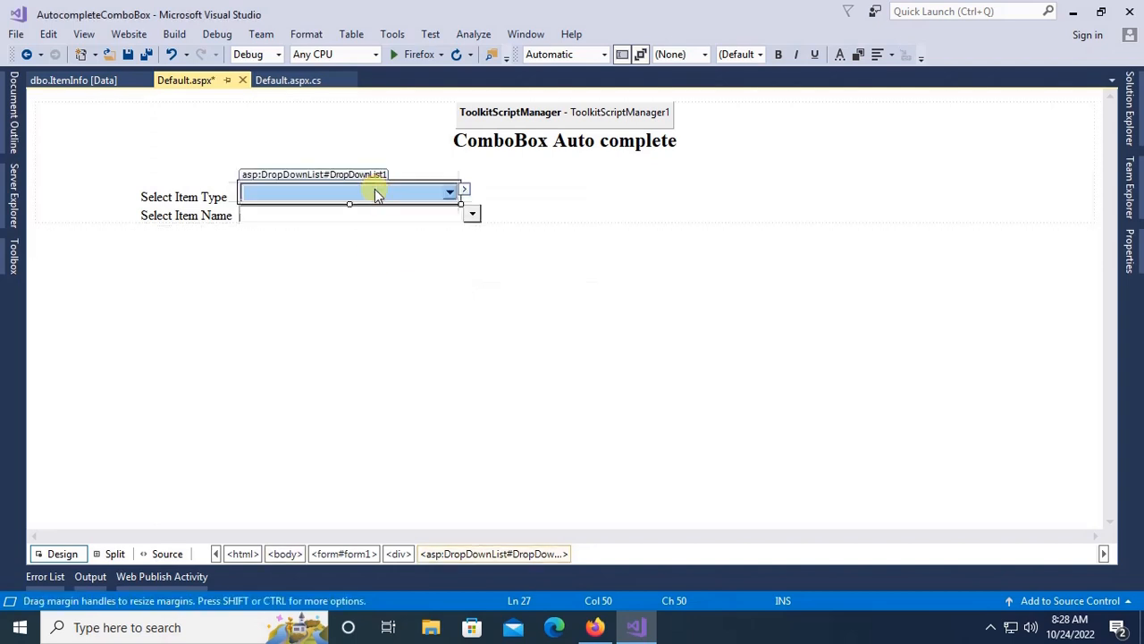
Create the selection-changed handler calling LoadItemName and give LoadItemName a string itemtype parameter.
{"action": "left_click", "coordinate": [288, 79]}
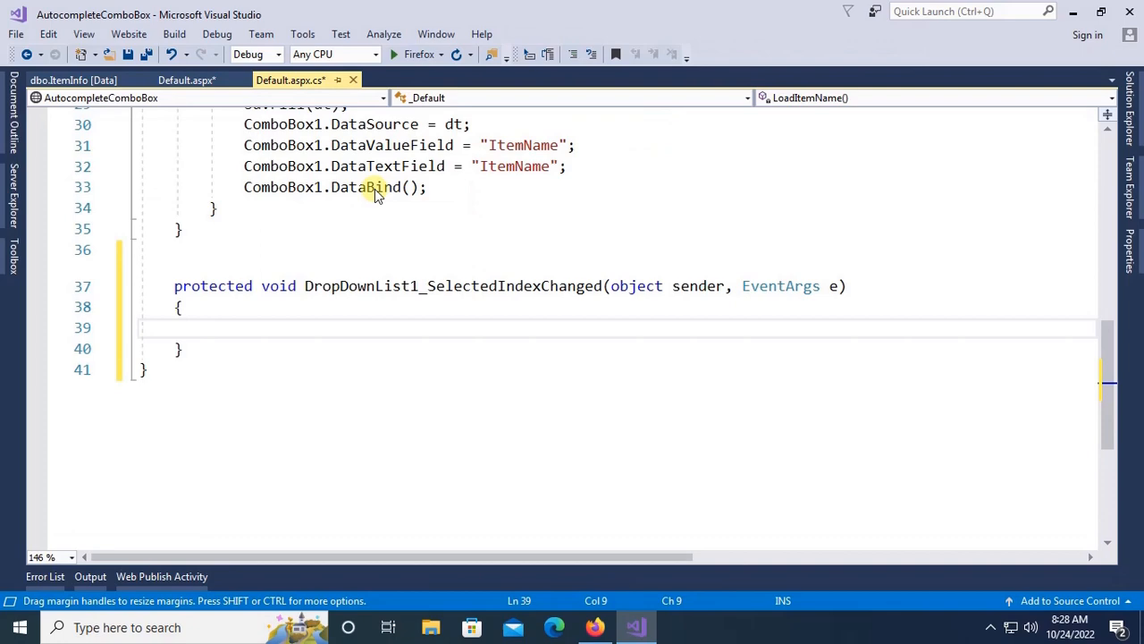
{"action": "left_click", "coordinate": [471, 353]}
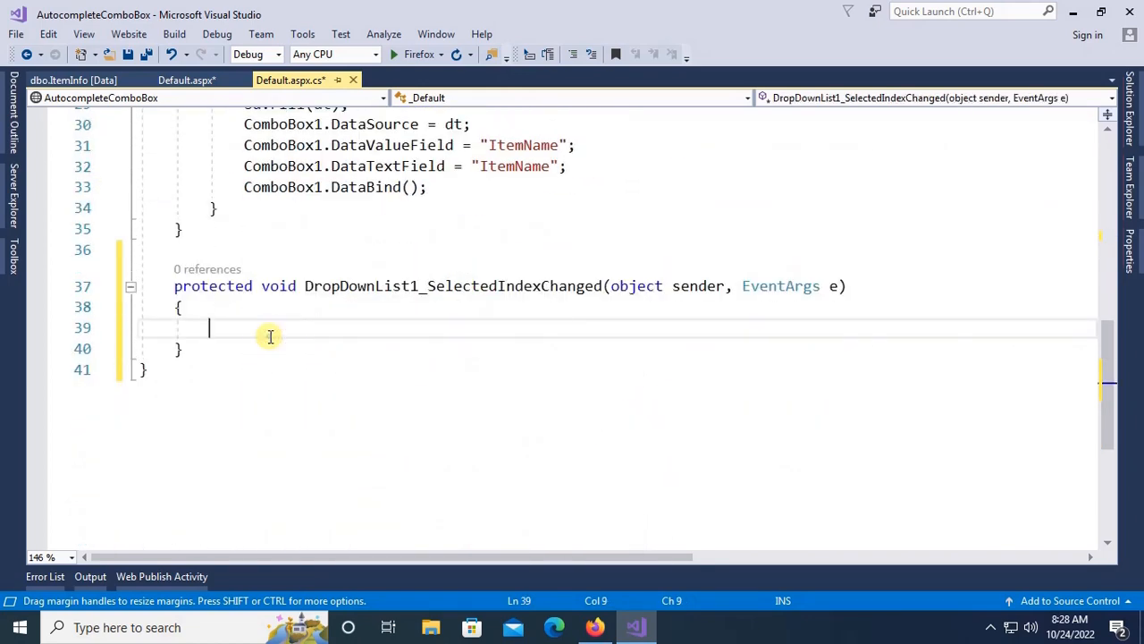
{"action": "type", "text": "LoadItemName();"}
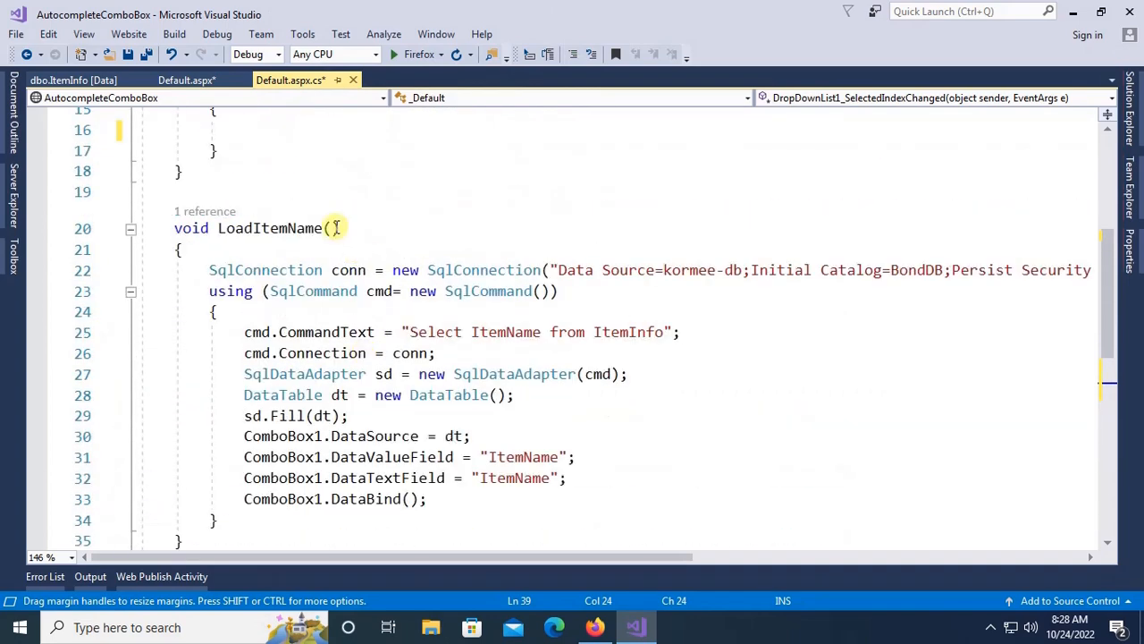
{"action": "type", "text": "st"}
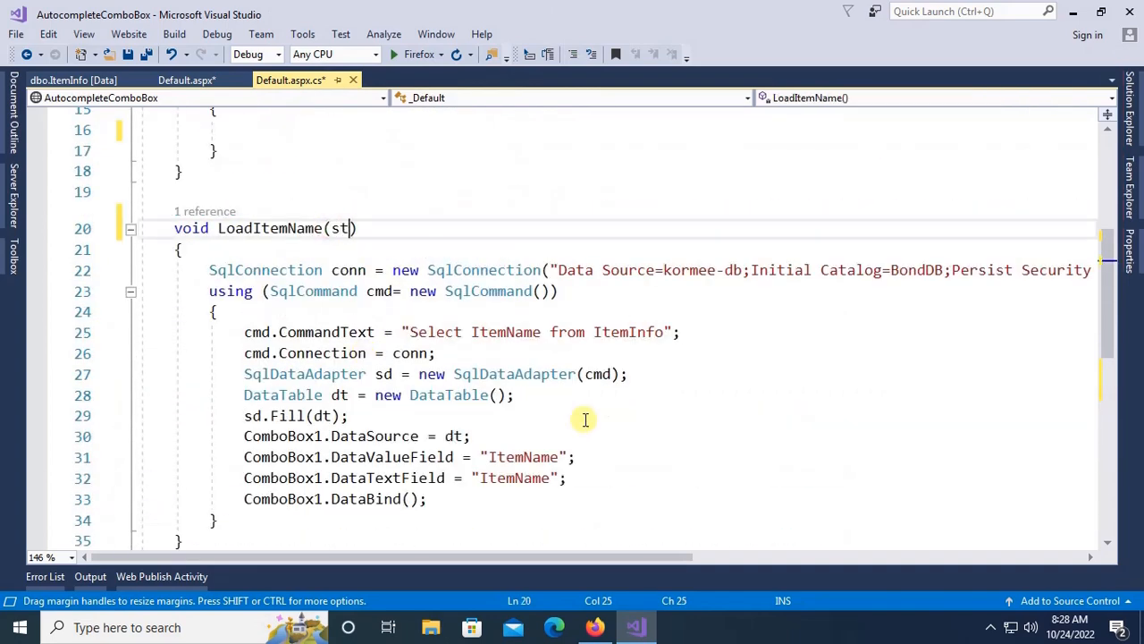
{"action": "type", "text": "ring itemty"}
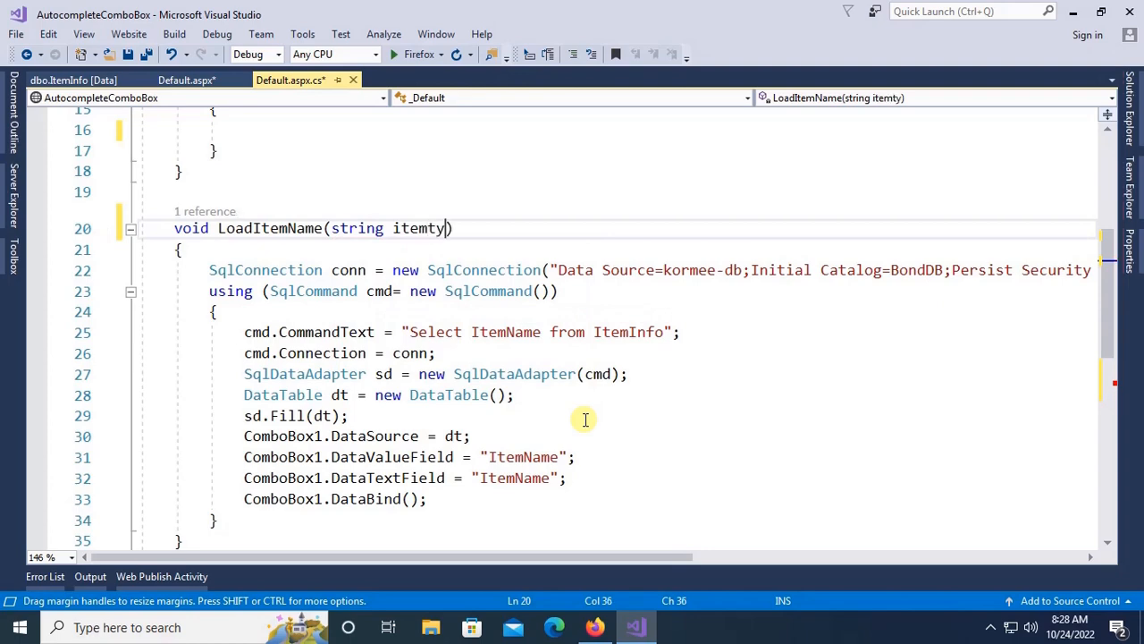
Filter the query with WHERE ItemType='"+itemtype+"' and pass DropDownList1.SelectedValue from the handler.
{"action": "type", "text": "where I"}
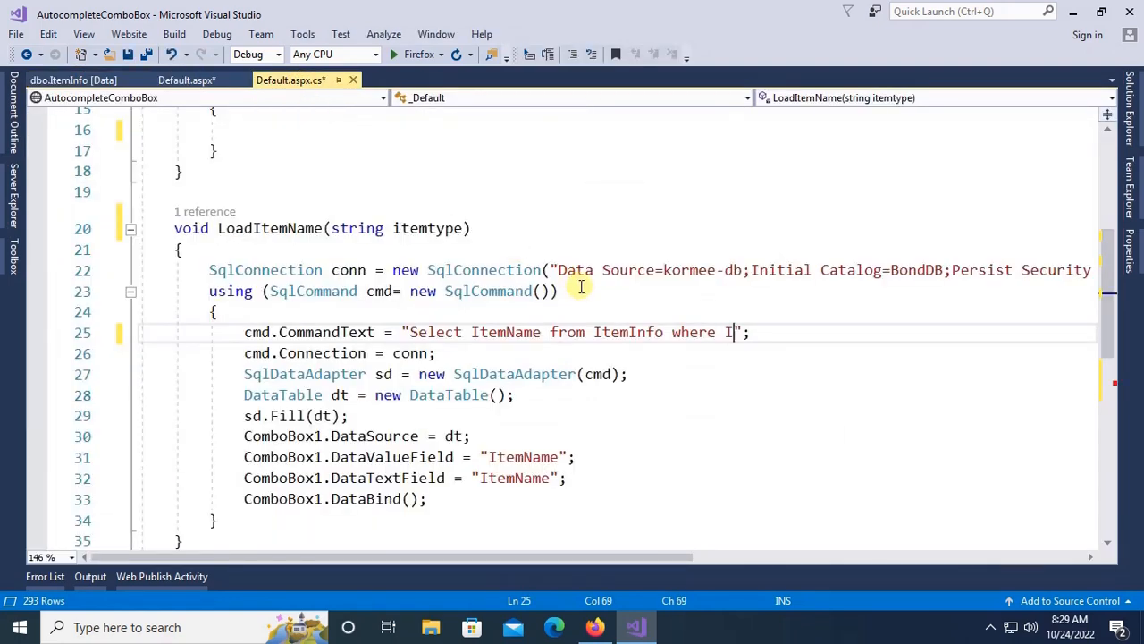
{"action": "type", "text": "temType="}
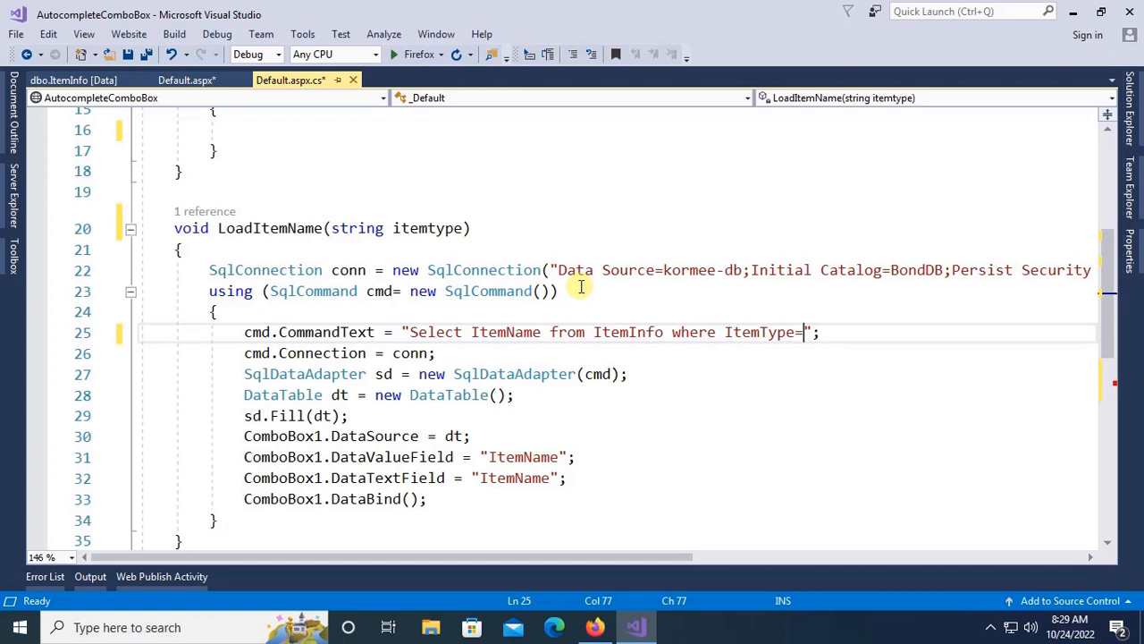
{"action": "type", "text": "'"}
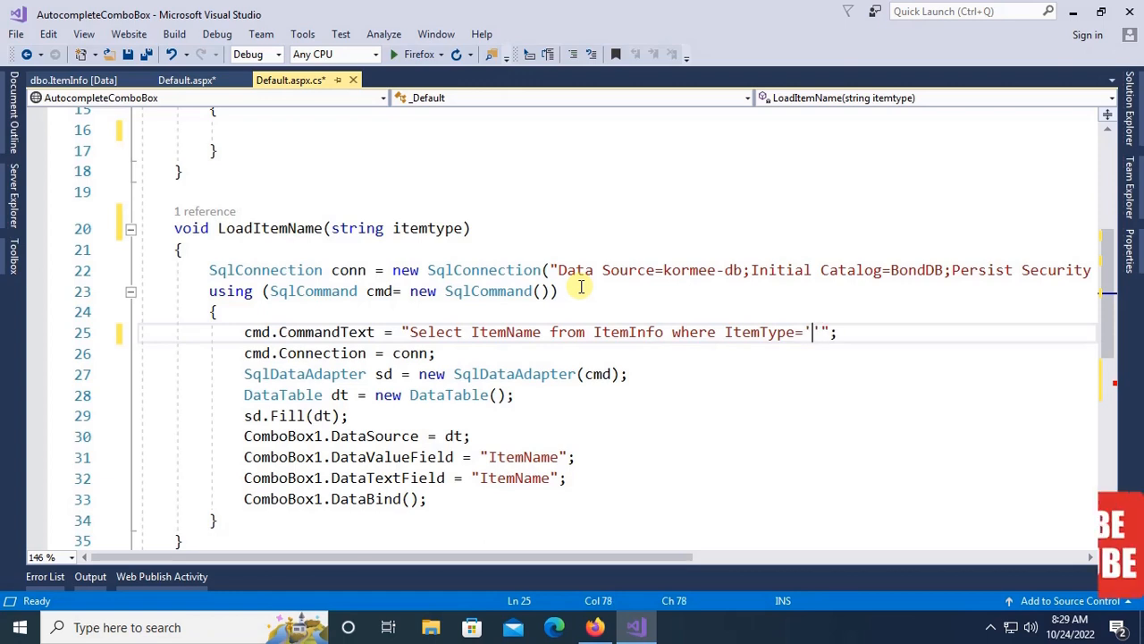
{"action": "type", "text": "\"+i+\""}
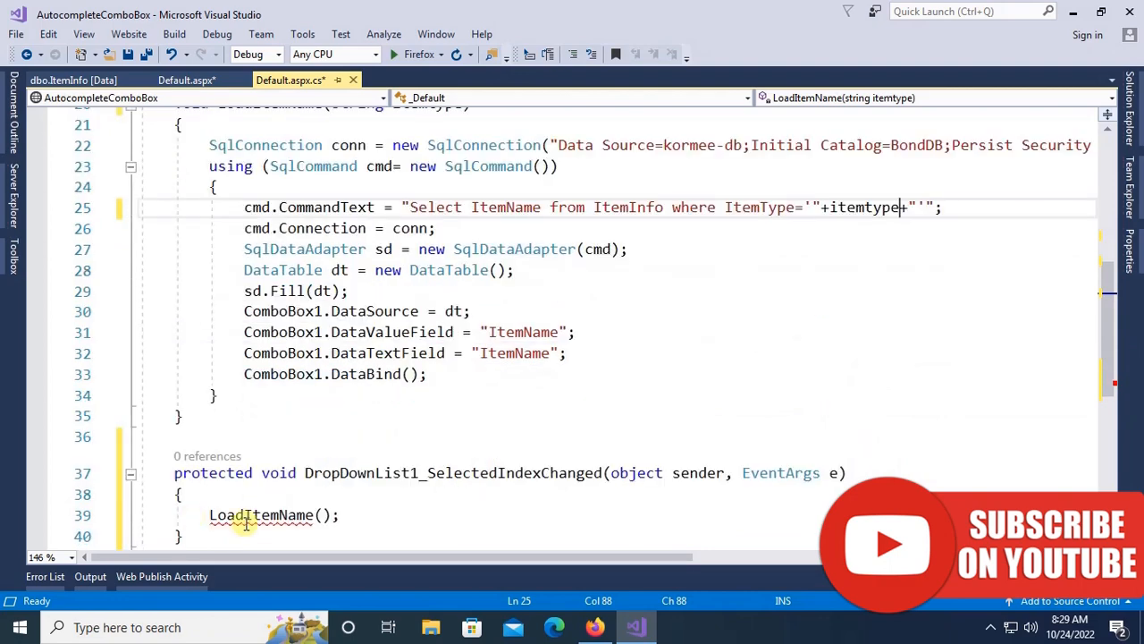
{"action": "type", "text": "drop"}
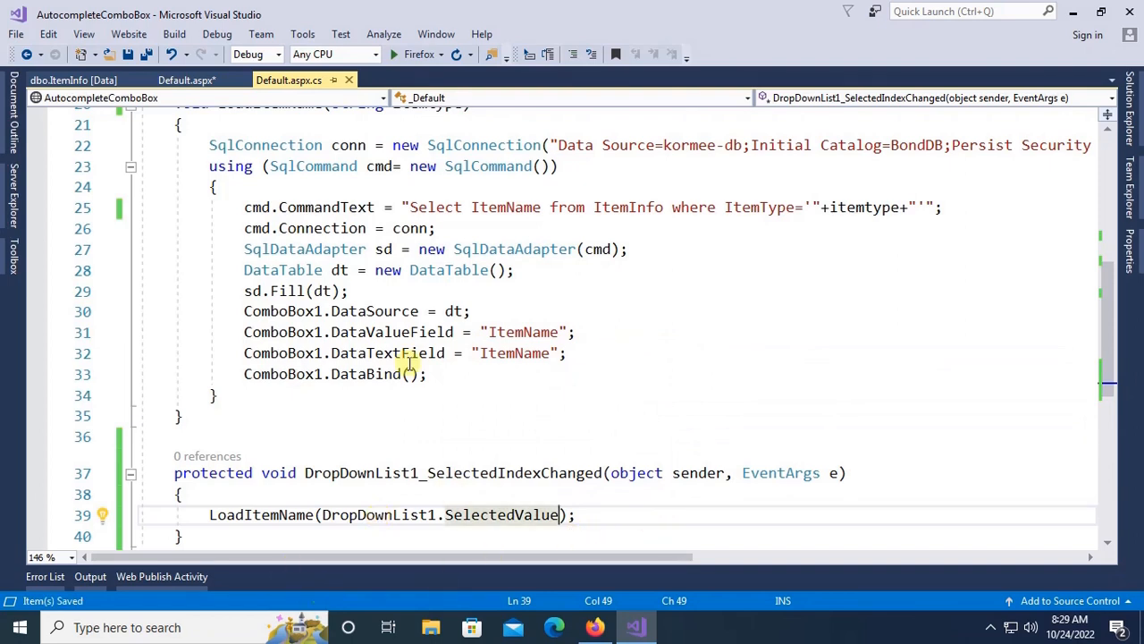
{"action": "left_click", "coordinate": [185, 79]}
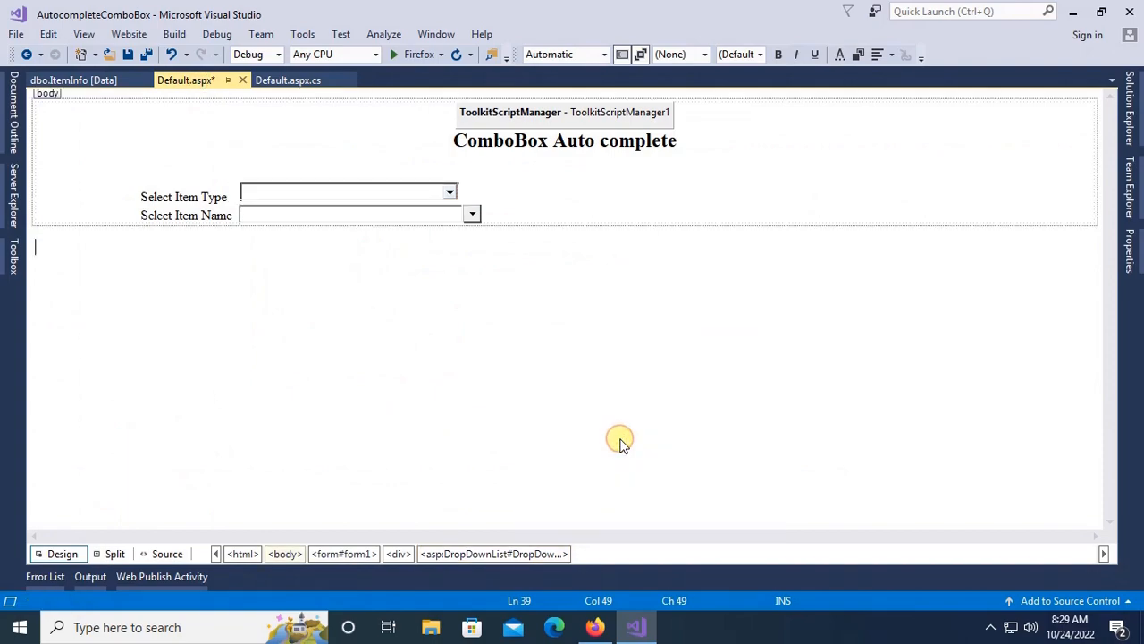
Run the site in Firefox, choose Yarn and pick 16/1 OE from the filtered item names.
{"action": "left_click", "coordinate": [394, 55]}
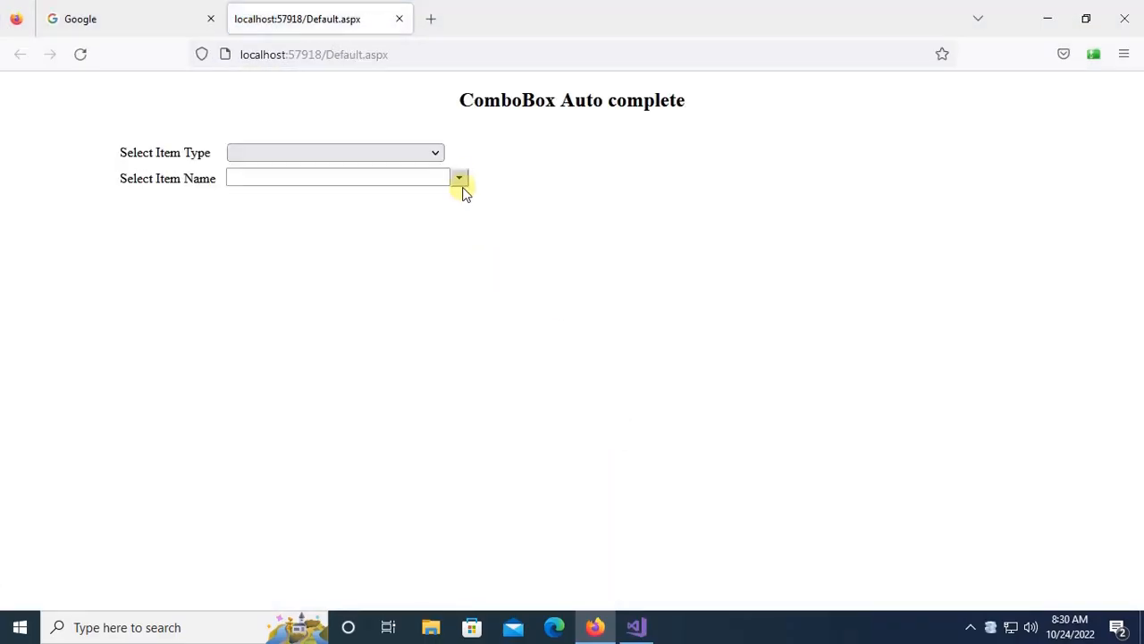
{"action": "left_click", "coordinate": [335, 152]}
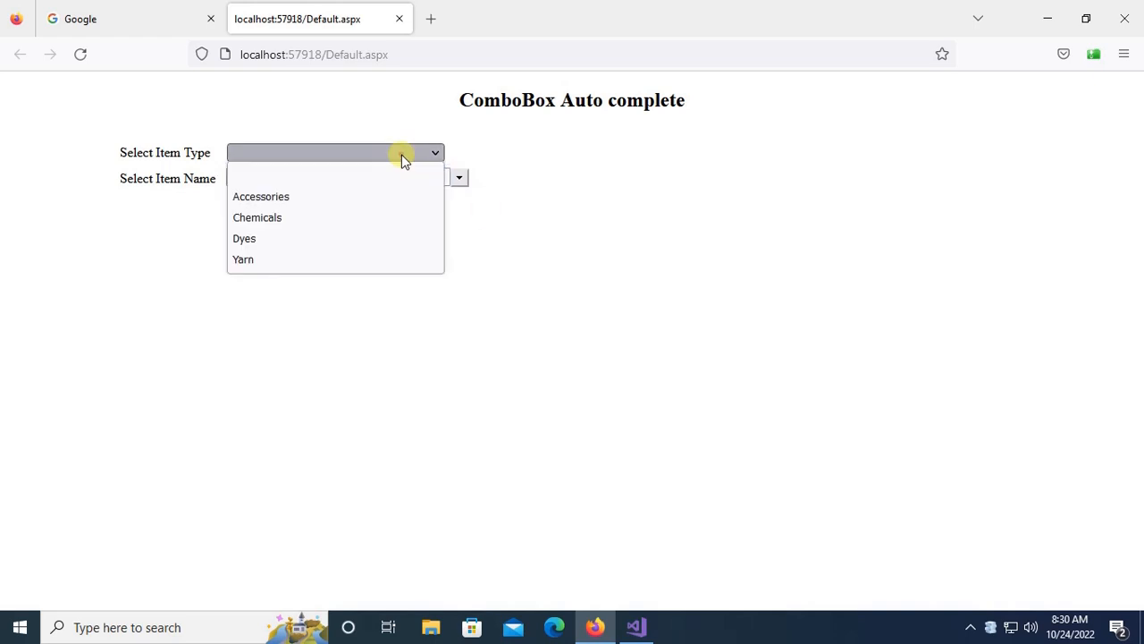
{"action": "mouse_move", "coordinate": [313, 259]}
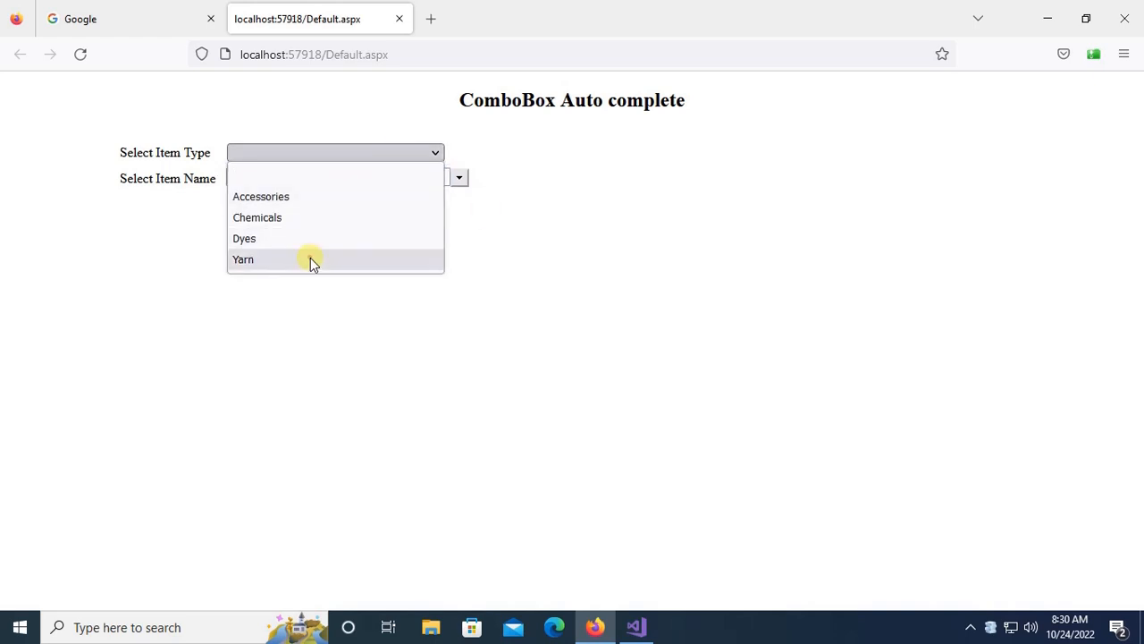
{"action": "left_click", "coordinate": [243, 259]}
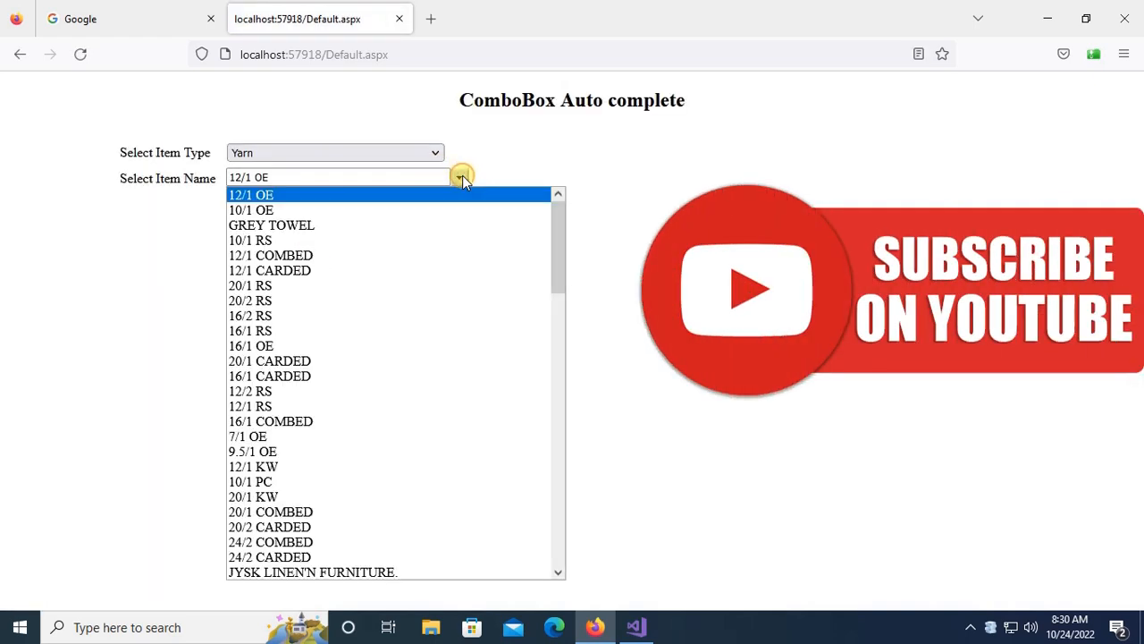
{"action": "left_click", "coordinate": [344, 177]}
{"action": "type", "text": "16"}
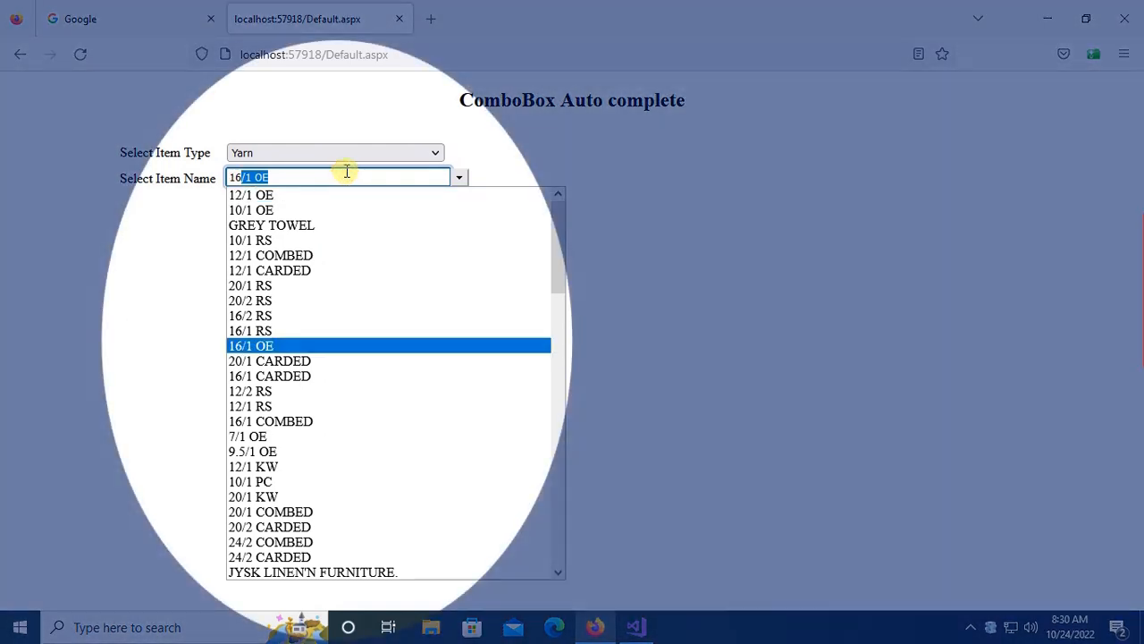
{"action": "scroll", "scroll_direction": "down", "scroll_amount": 3}
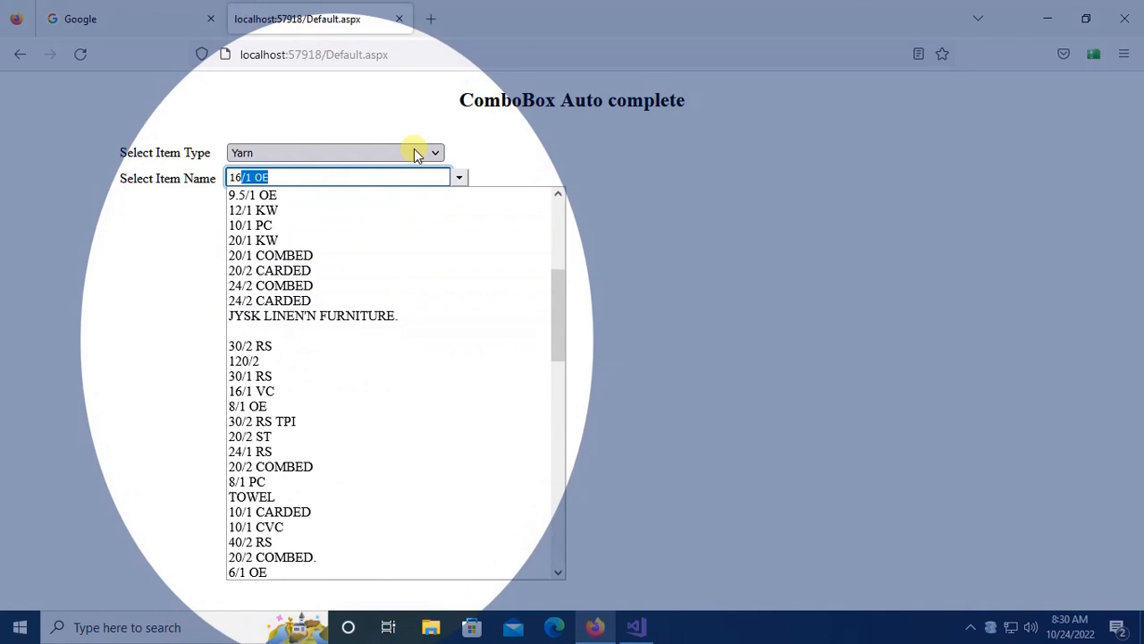
Switch the item type to Accessories and then Dyes, checking the item names each time.
{"action": "left_click", "coordinate": [335, 152]}
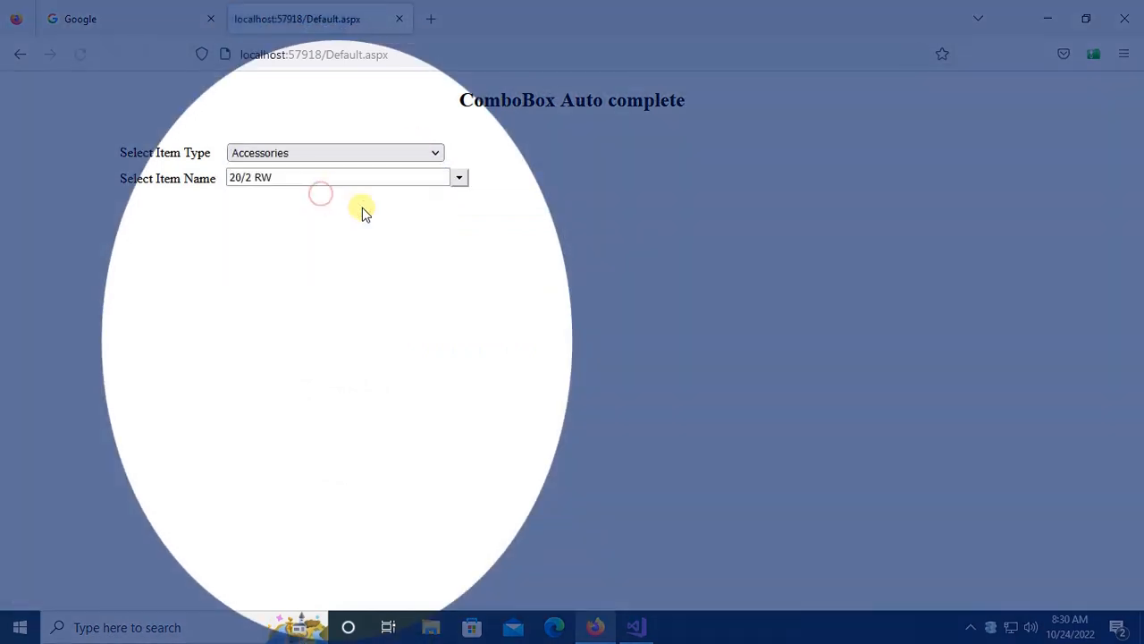
{"action": "left_click", "coordinate": [459, 177]}
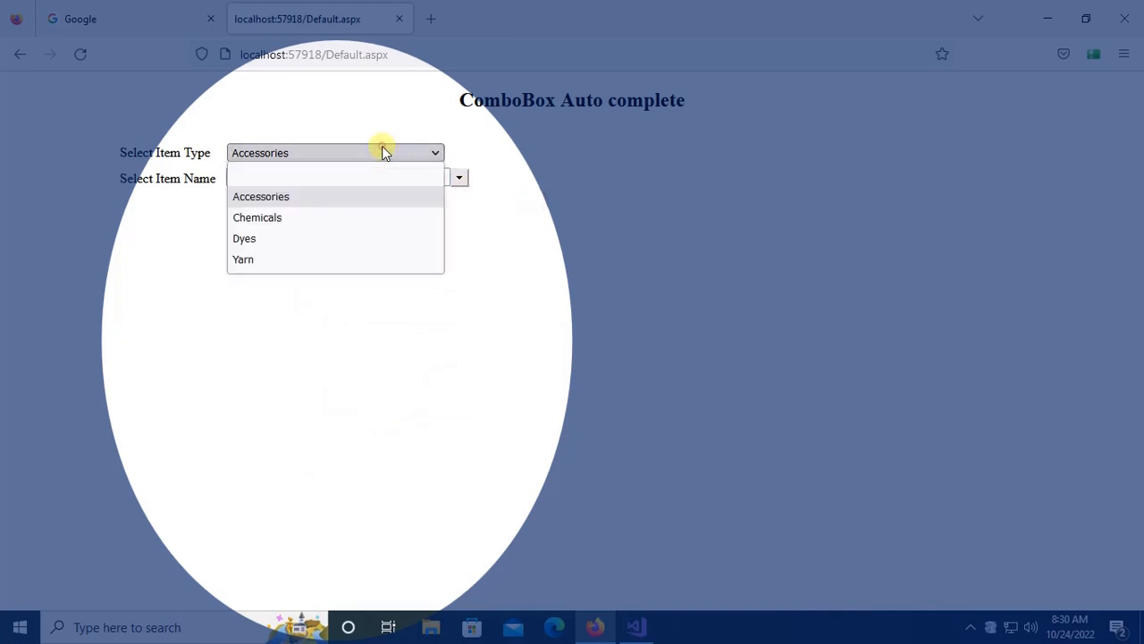
{"action": "left_click", "coordinate": [256, 217]}
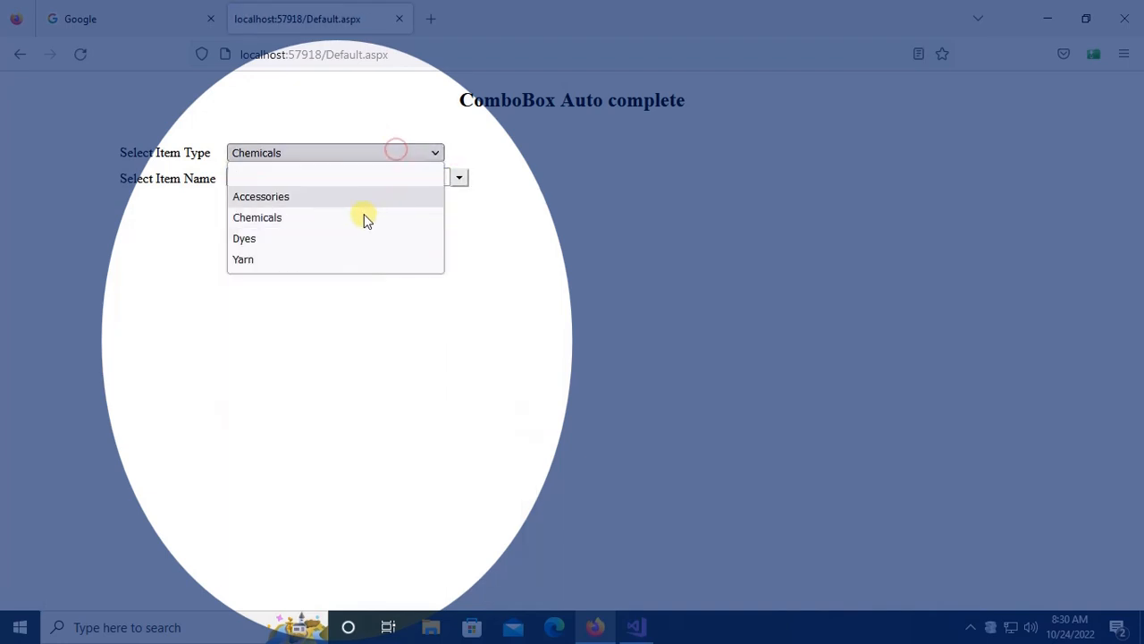
{"action": "left_click", "coordinate": [244, 238]}
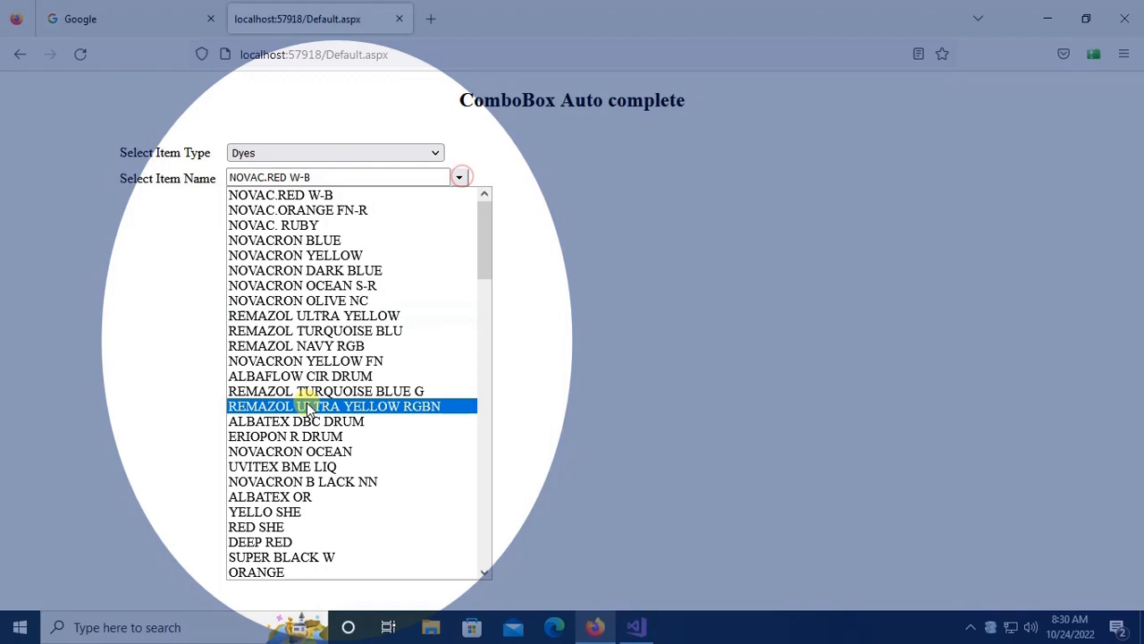
{"action": "scroll", "scroll_direction": "down", "scroll_amount": 3}
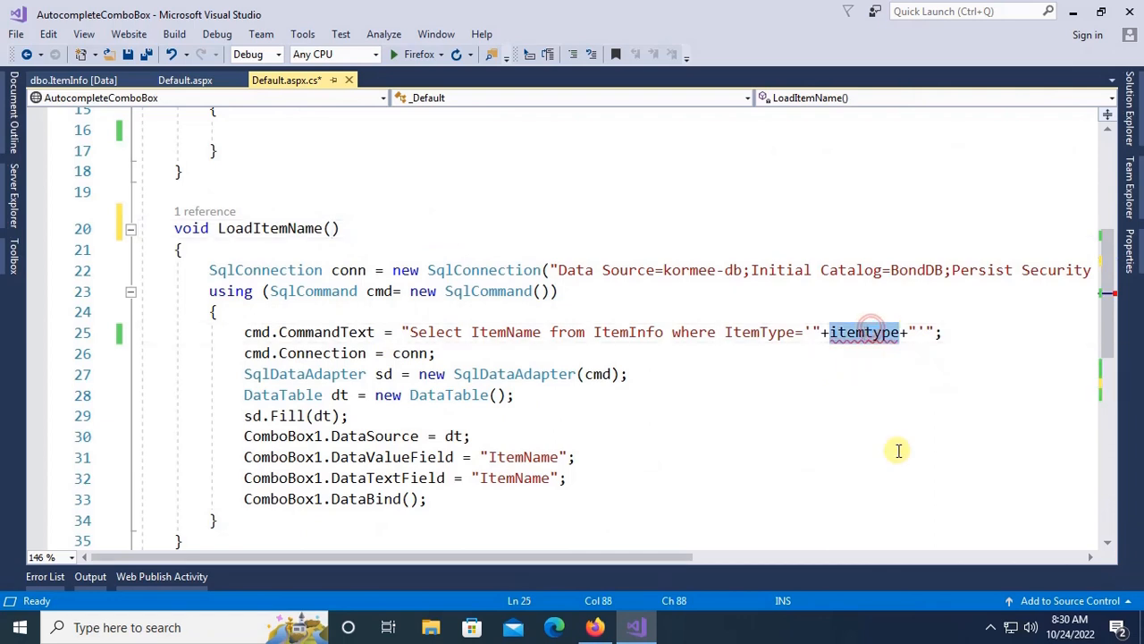
Use DropDownList1.SelectedValue directly in LoadItemName's query and rerun the site.
{"action": "type", "text": "drop"}
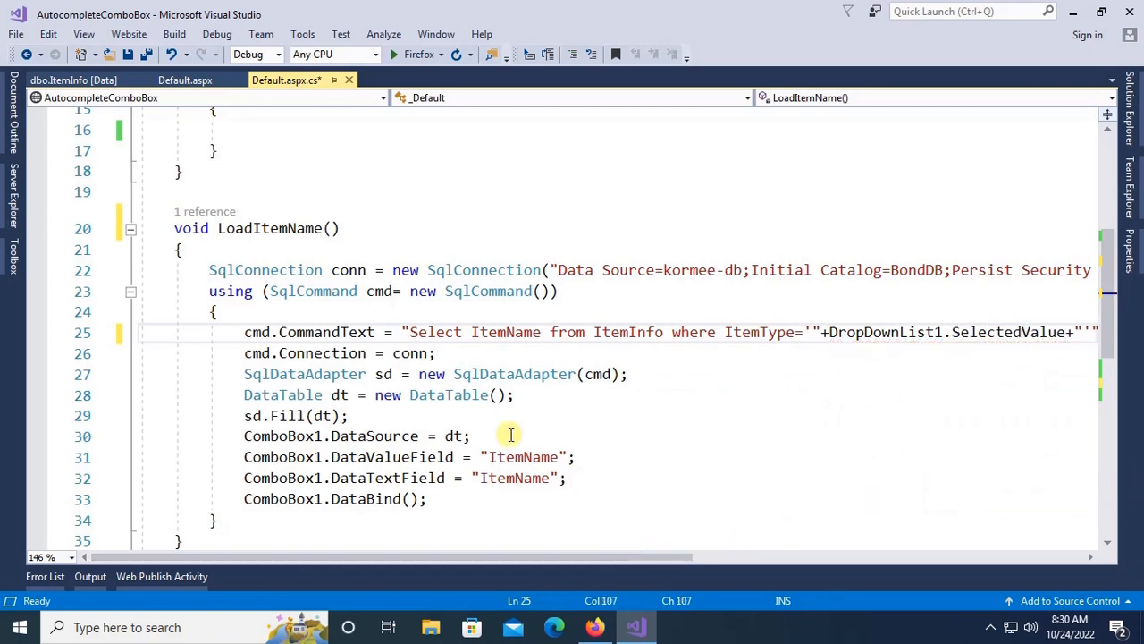
{"action": "scroll", "scroll_direction": "down", "scroll_amount": 3}
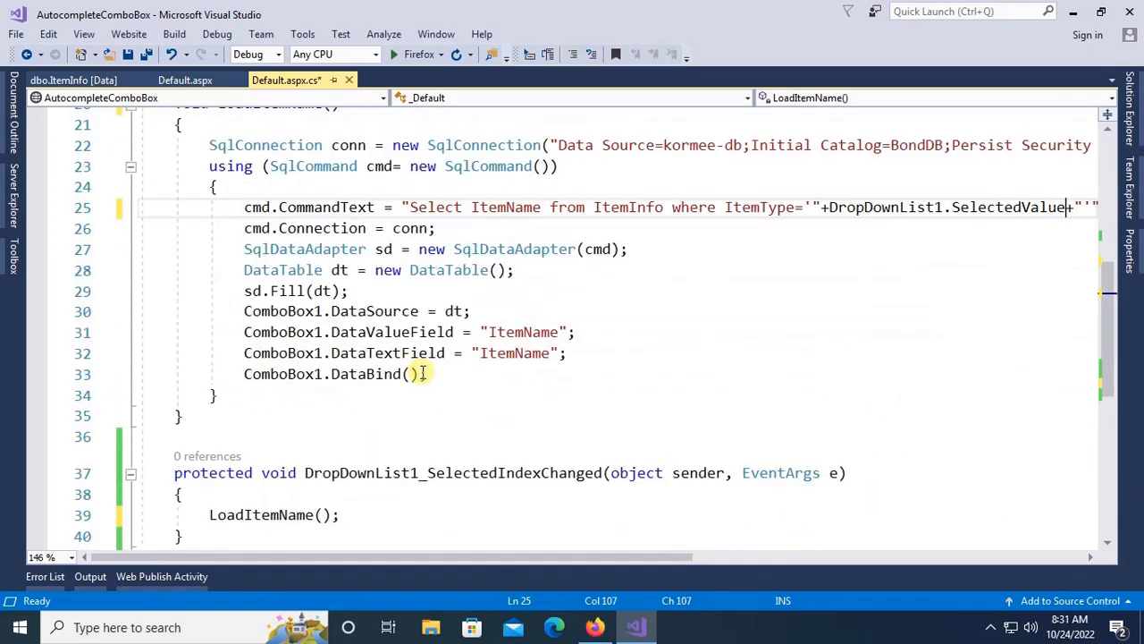
{"action": "key", "text": "ctrl+s"}
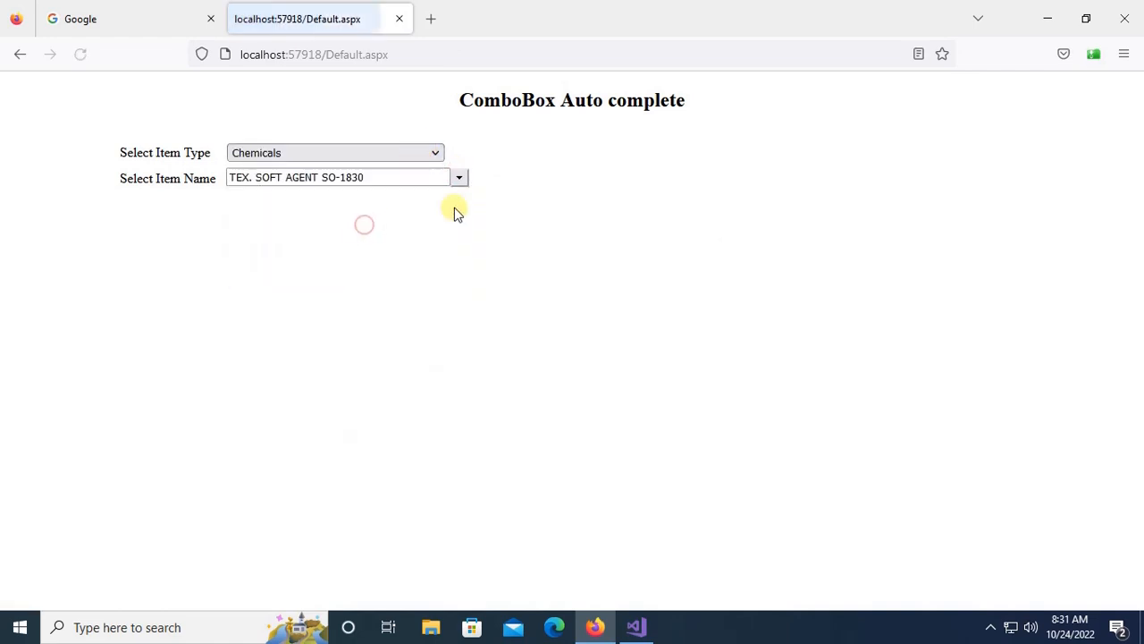
Confirm the Chemicals item name shows and reopen the Item Type list.
{"action": "left_click", "coordinate": [335, 152]}
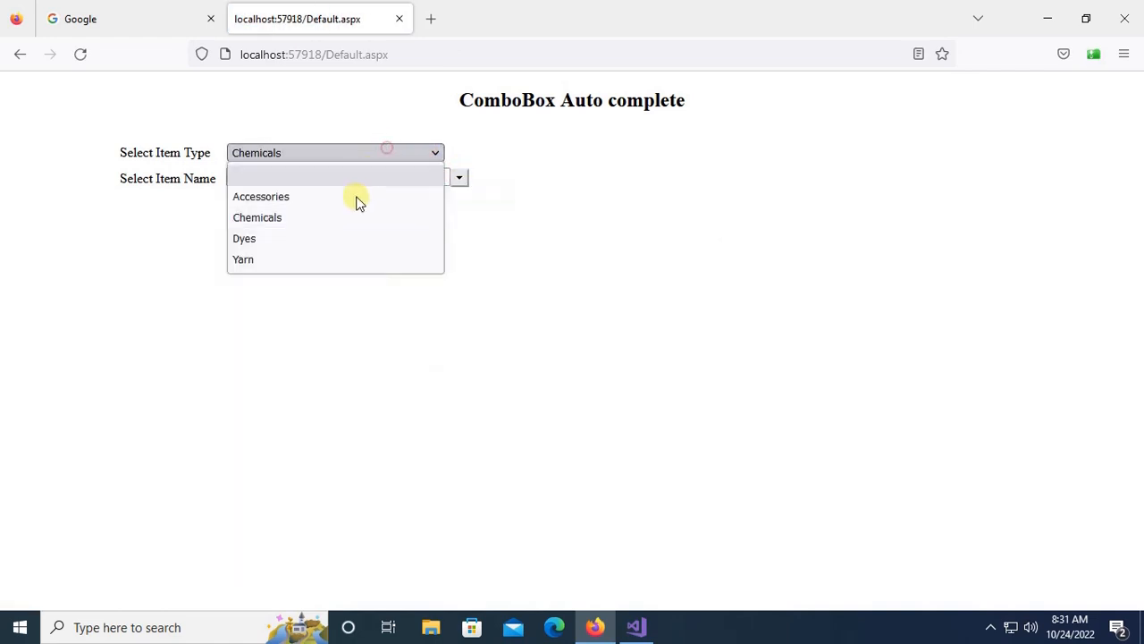